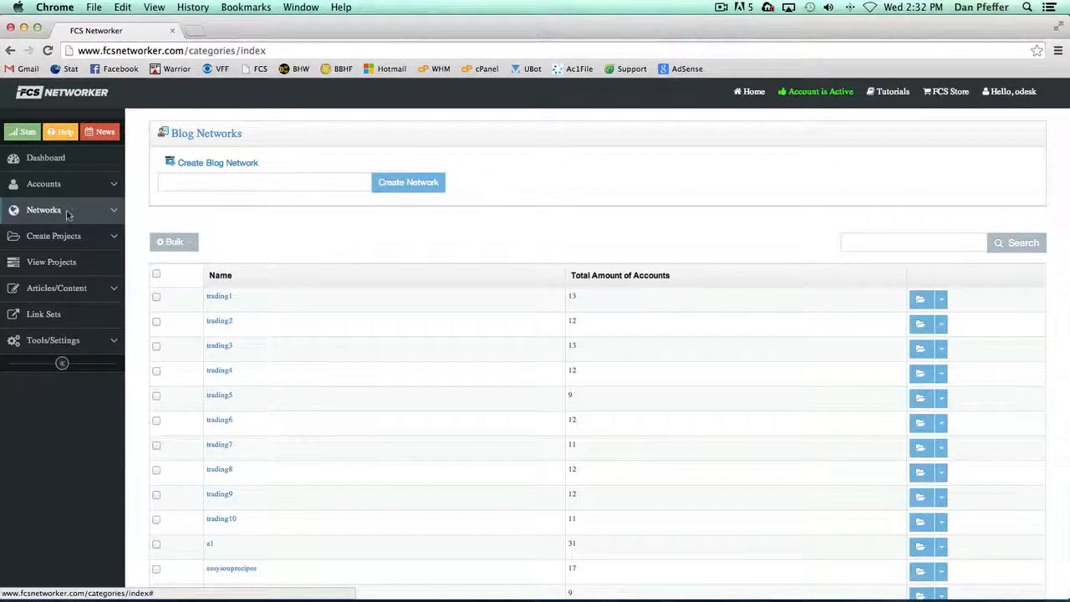
- Go to the Blog Networks page and look through the existing networks
click(44, 211)
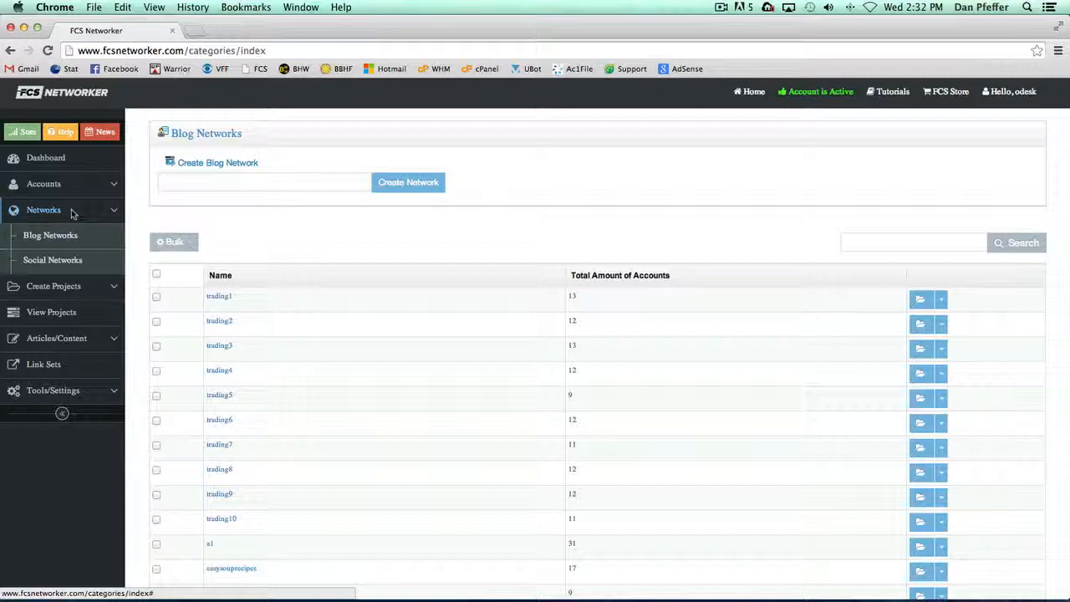
click(43, 211)
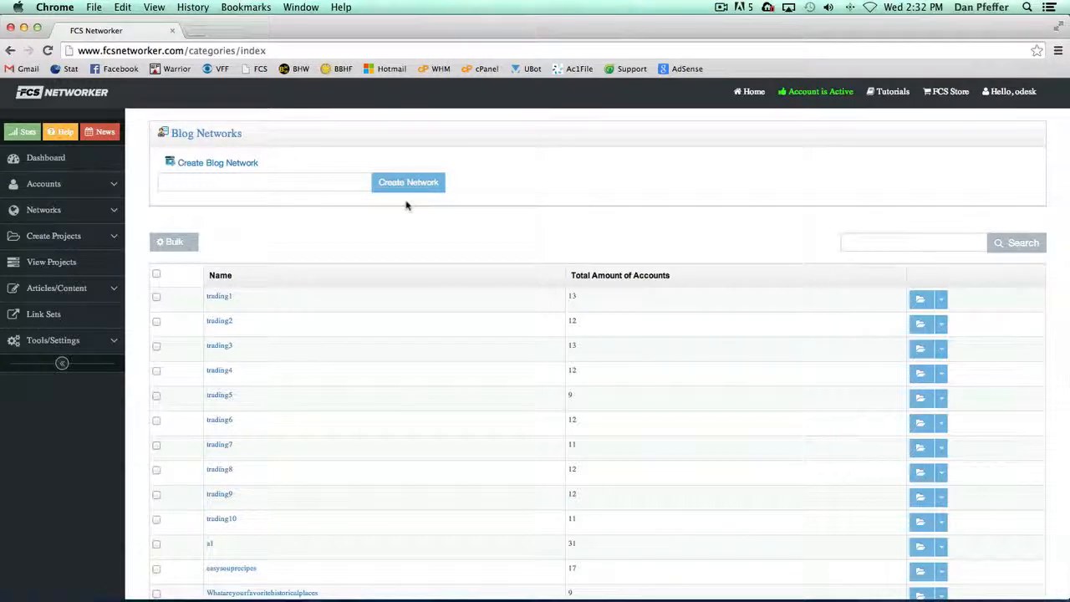
scroll(down, 3)
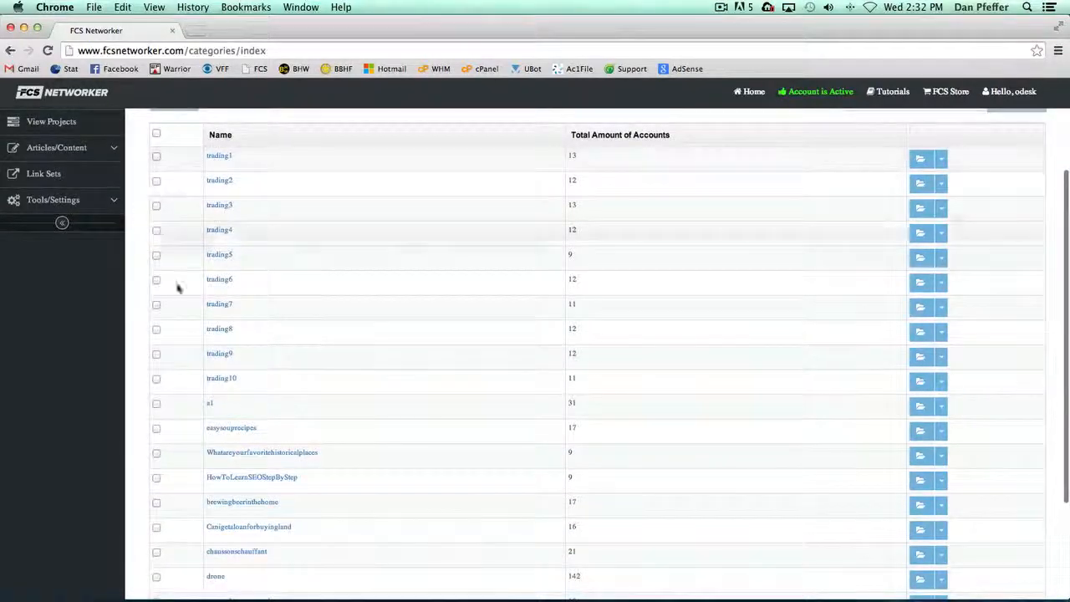
scroll(down, 3)
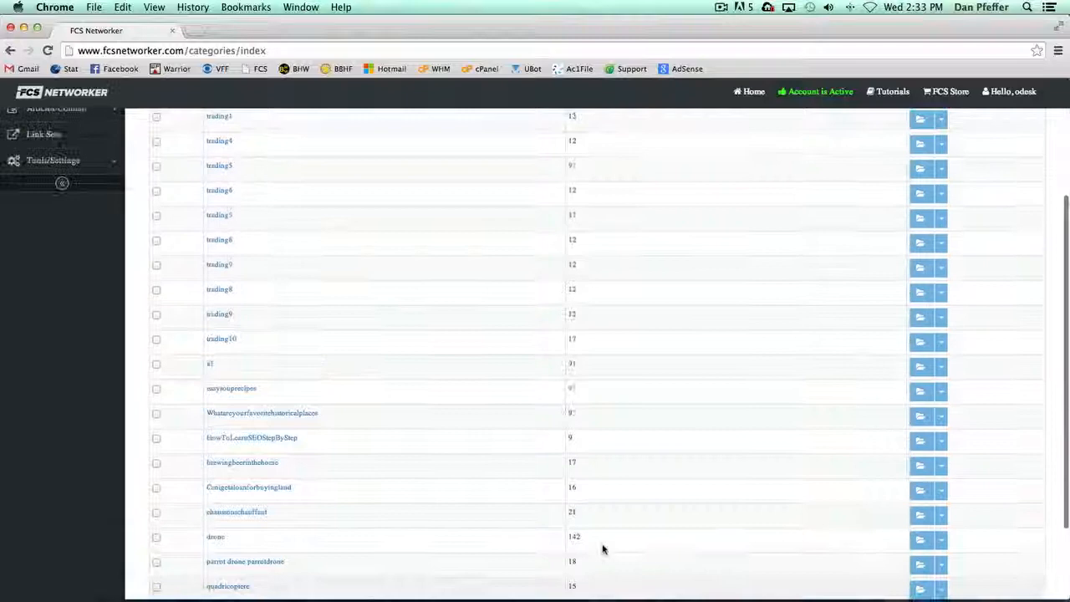
scroll(up, 3)
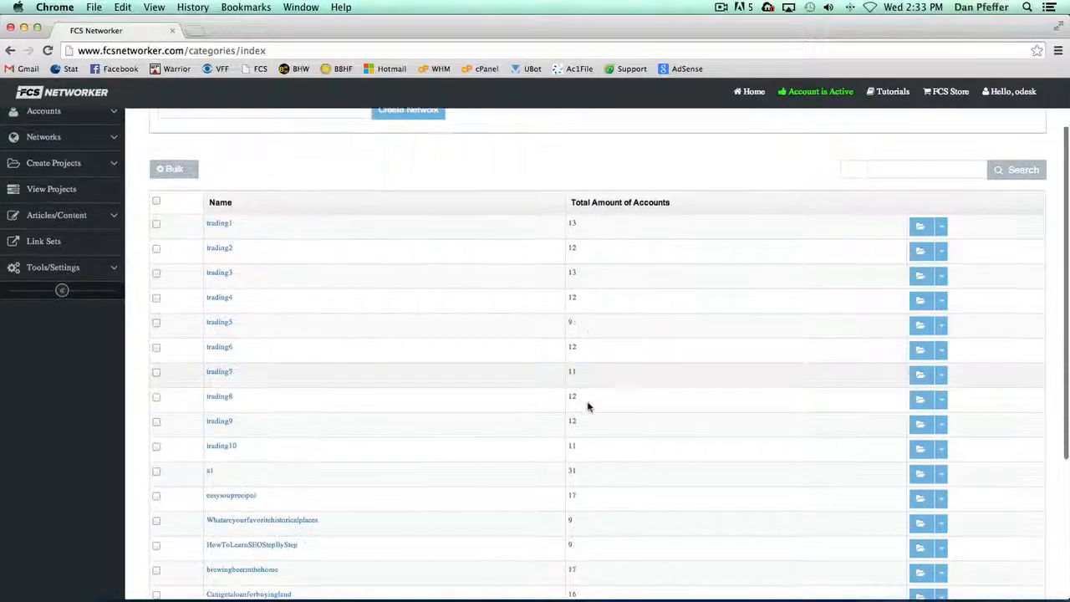
scroll(up, 3)
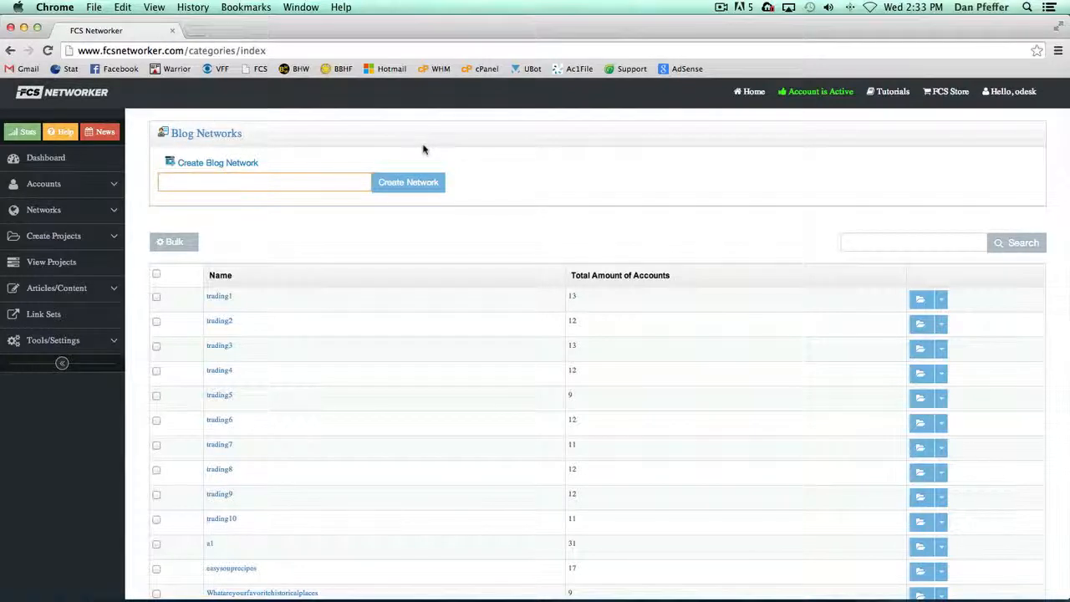
- Create a new blog network named NewNet, confirmed by the category-added message
text(NewNetwork)
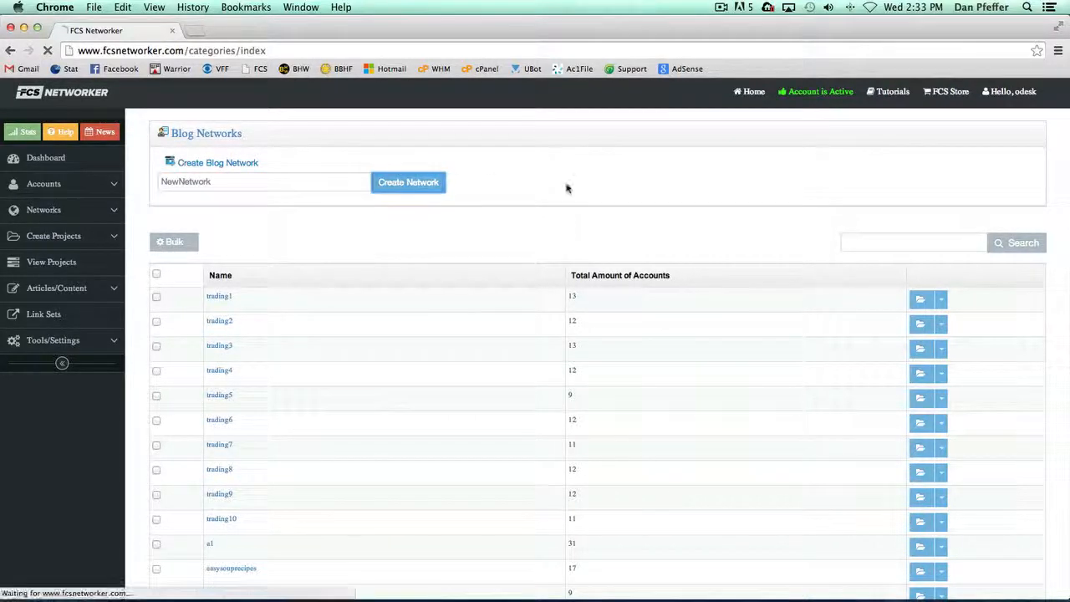
click(407, 182)
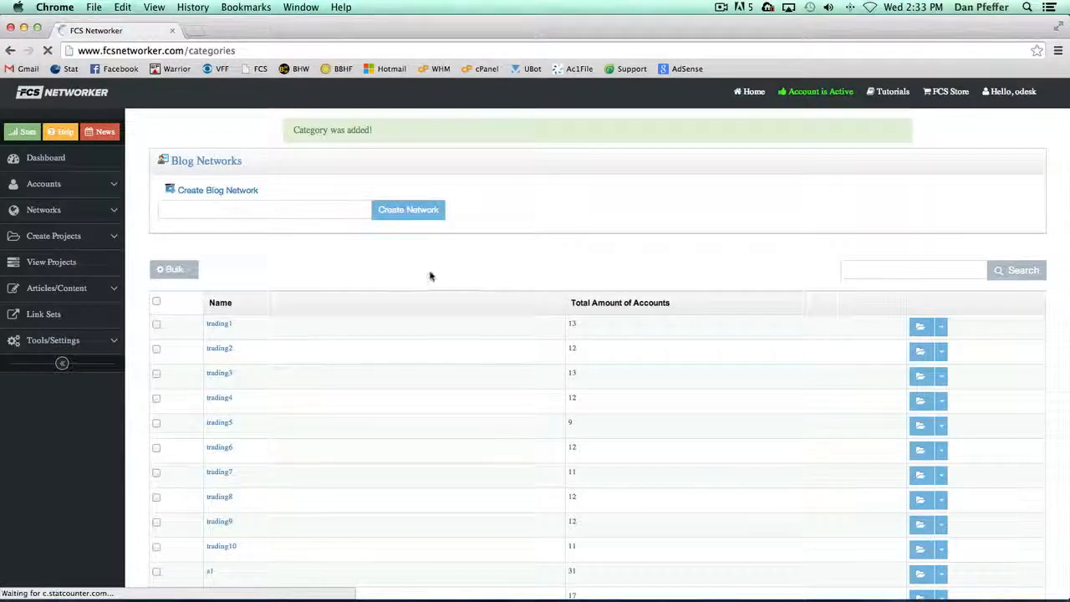
click(235, 543)
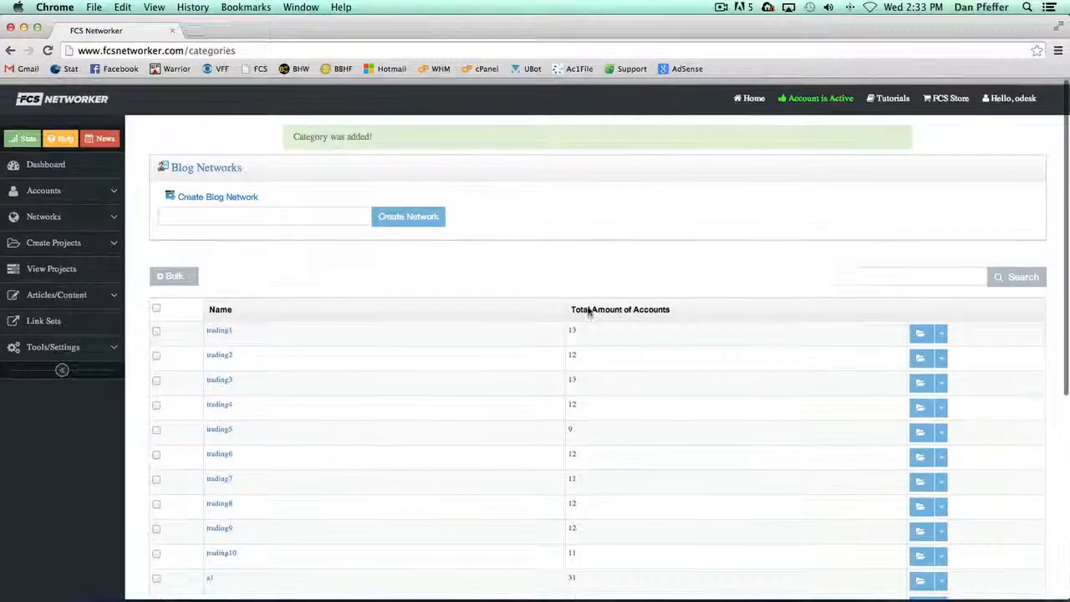
scroll(down, 3)
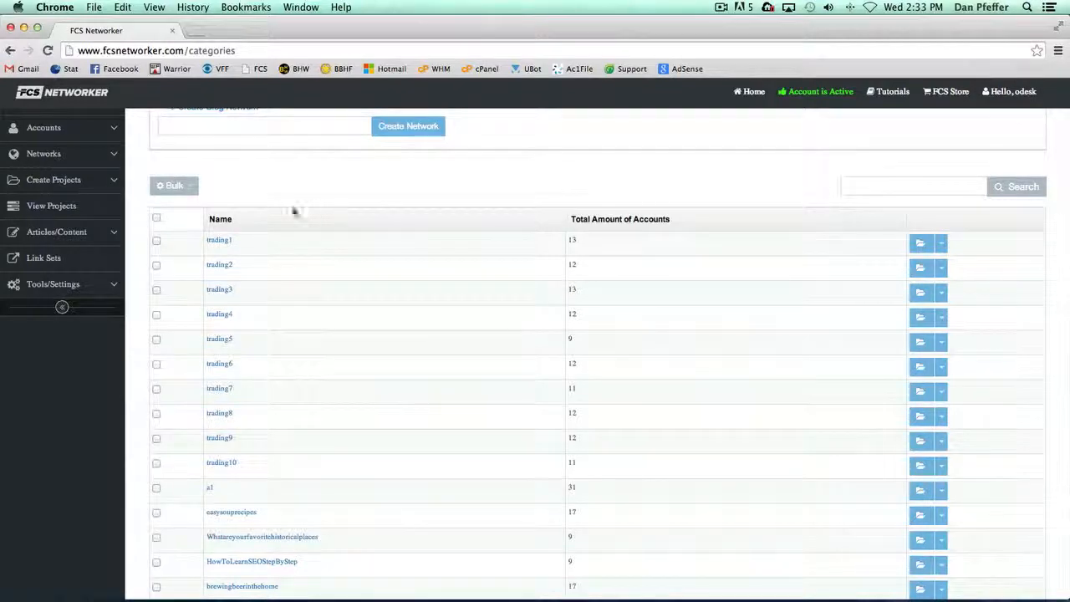
- Mark trading1 and start the Bulk action Add Network Accts To Network
click(173, 184)
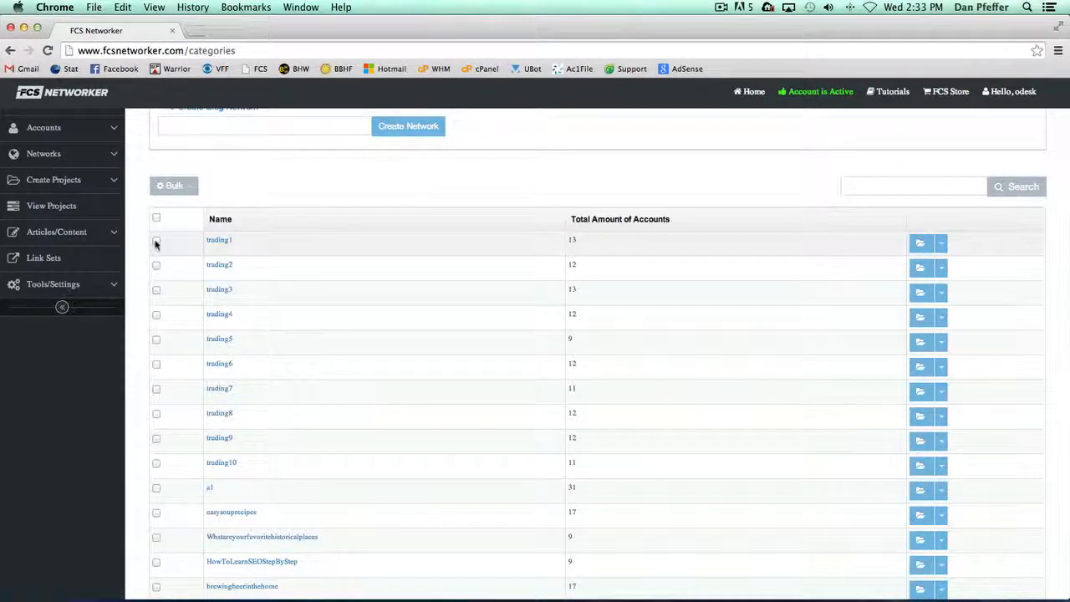
click(157, 240)
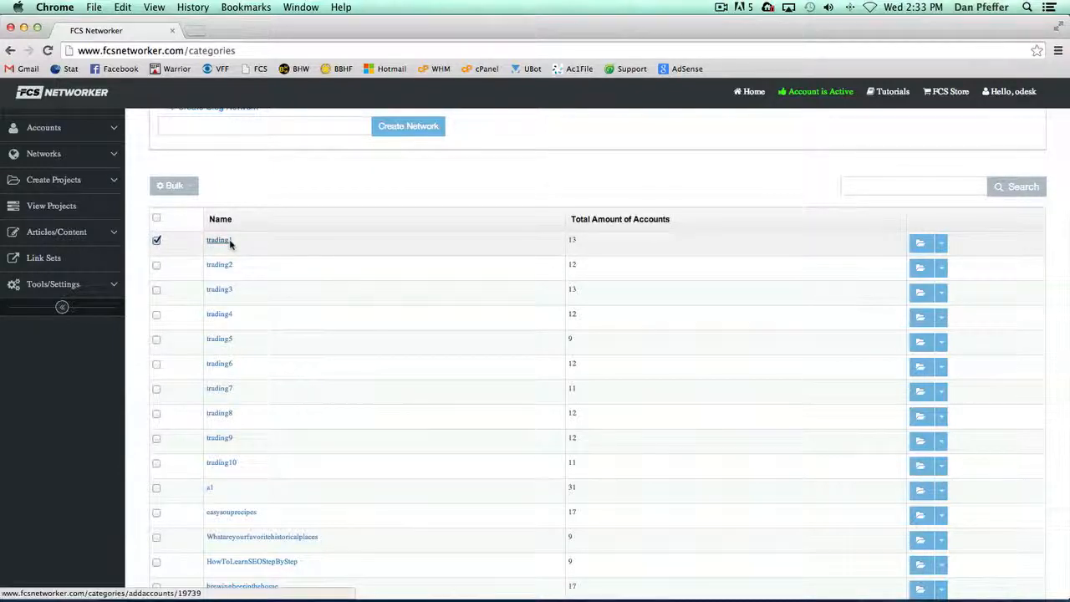
mouse_move(276, 241)
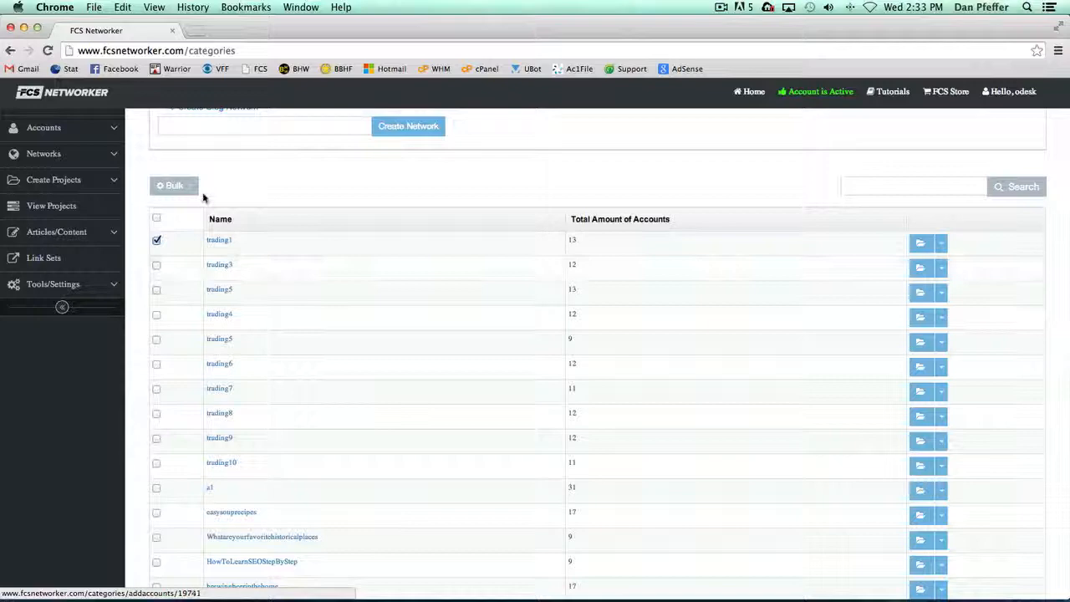
click(174, 184)
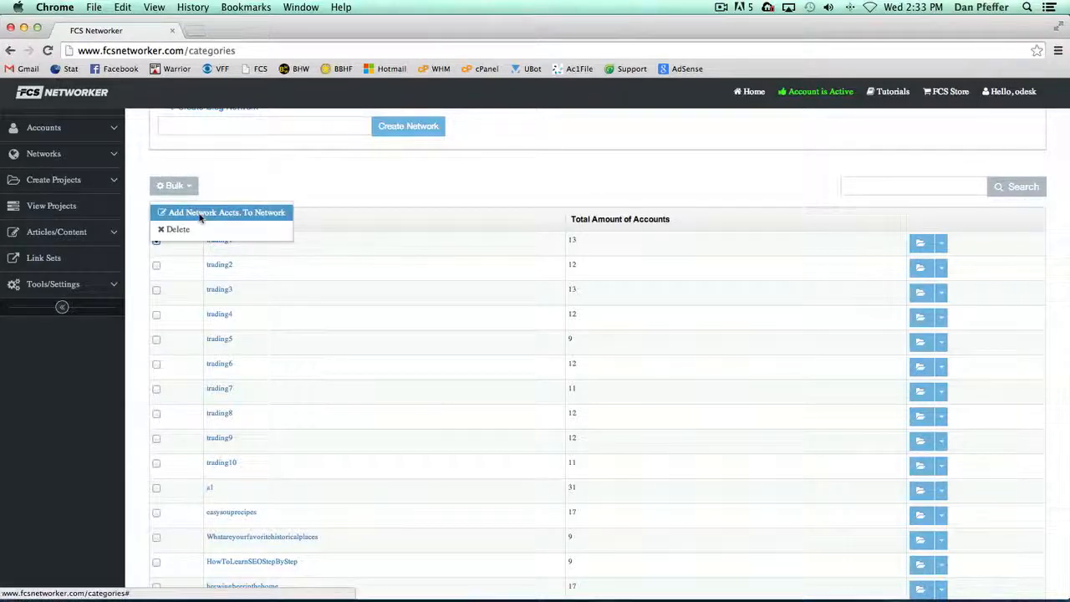
click(226, 212)
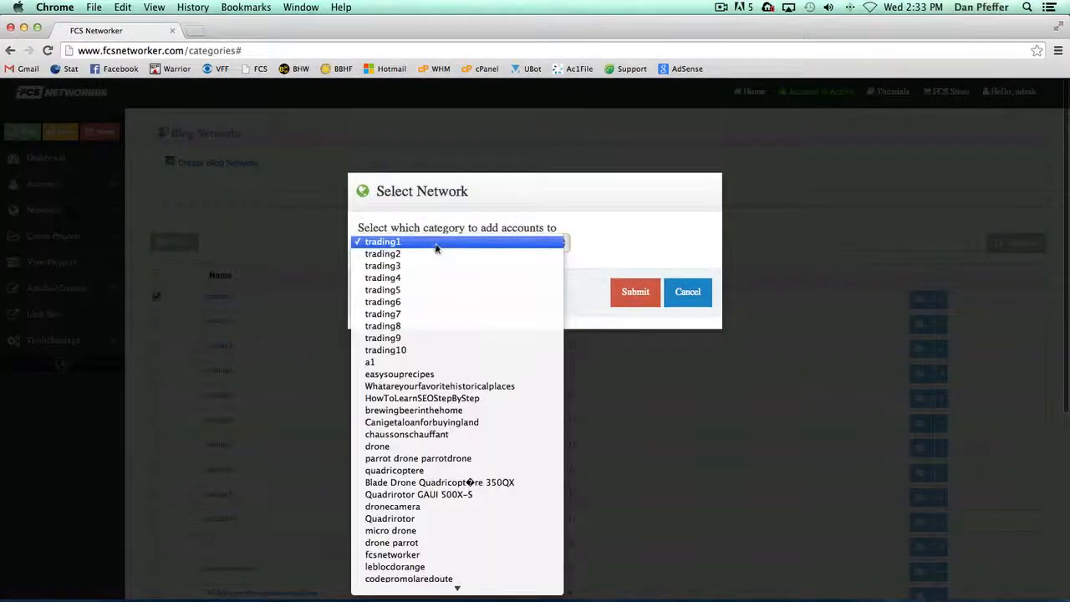
- Choose trading2 as destination and submit, raising its account count to 25
click(381, 254)
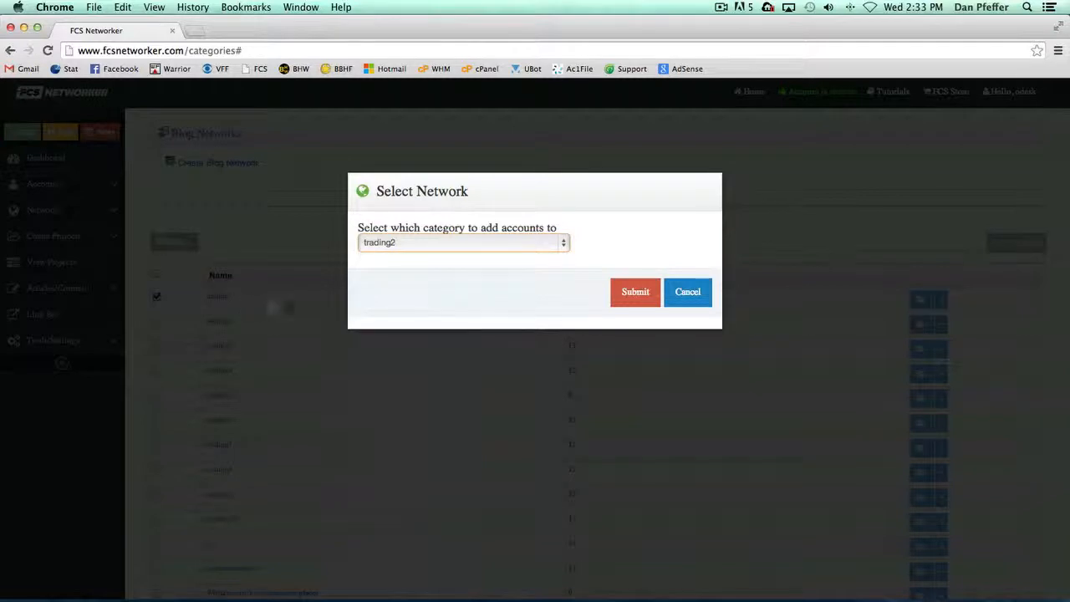
click(635, 291)
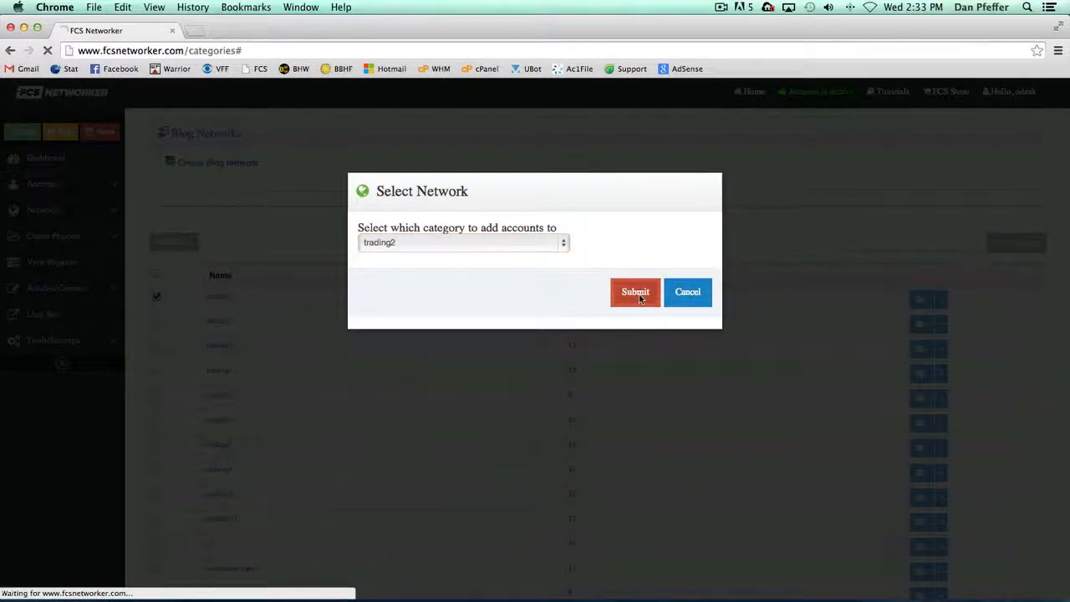
click(635, 291)
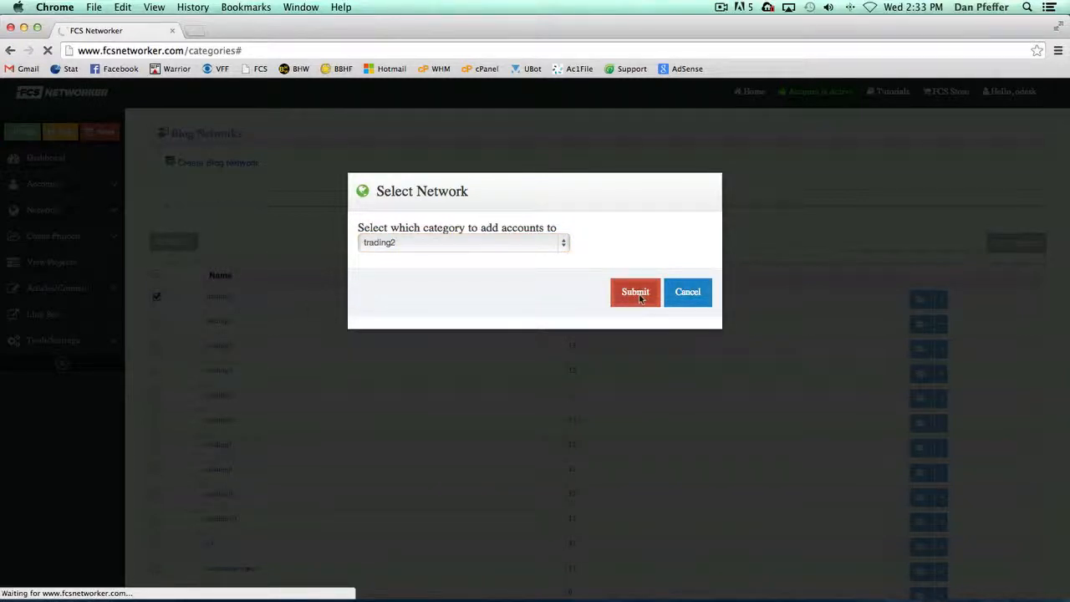
click(635, 290)
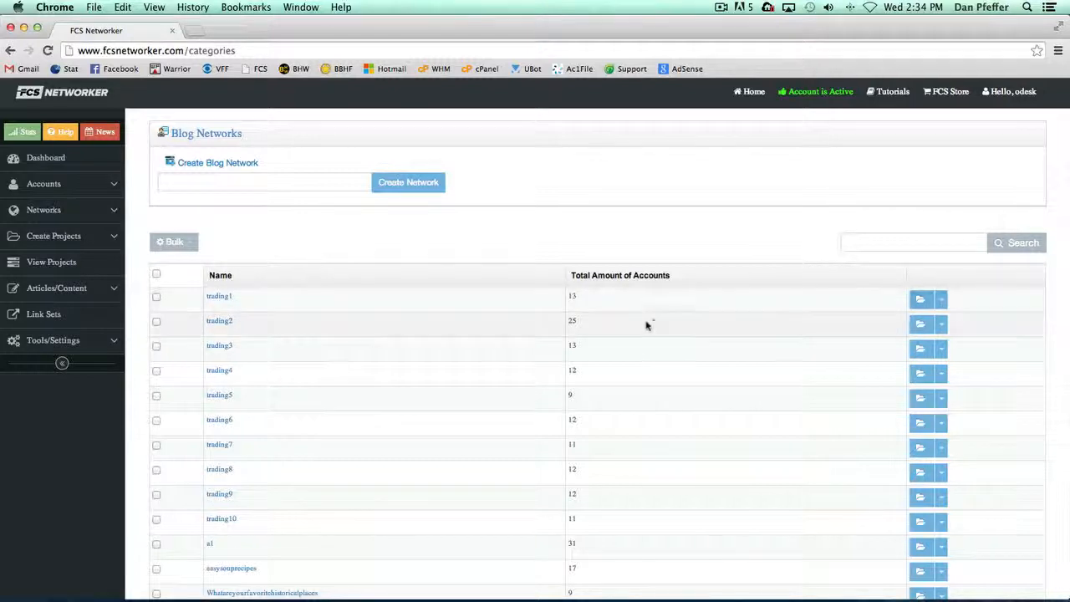
mouse_move(653, 321)
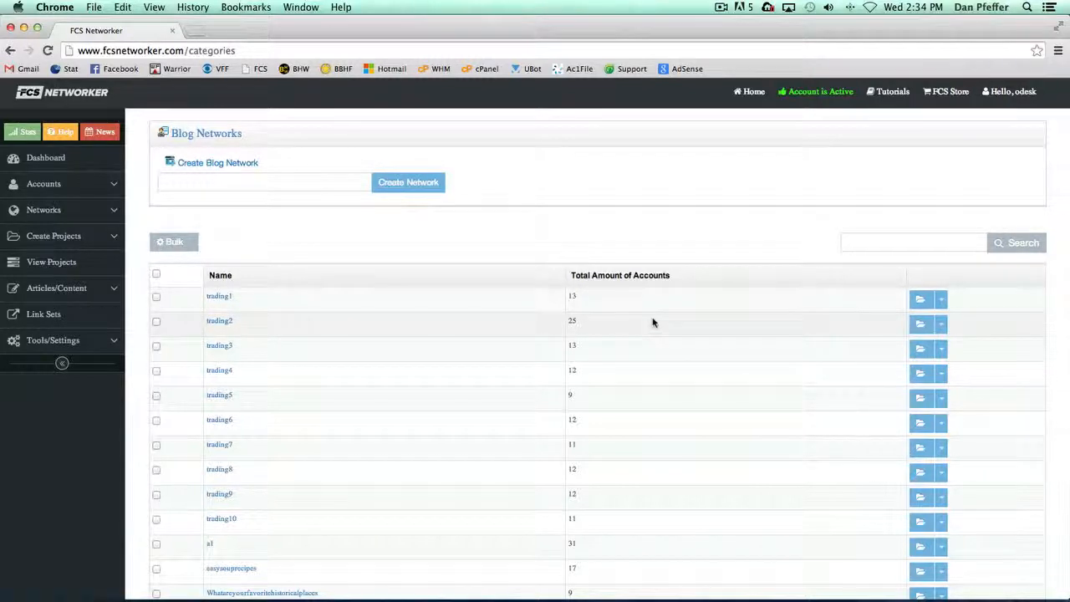
- Tick trading1, trading4, trading5 and trading6 for a bulk action
click(174, 240)
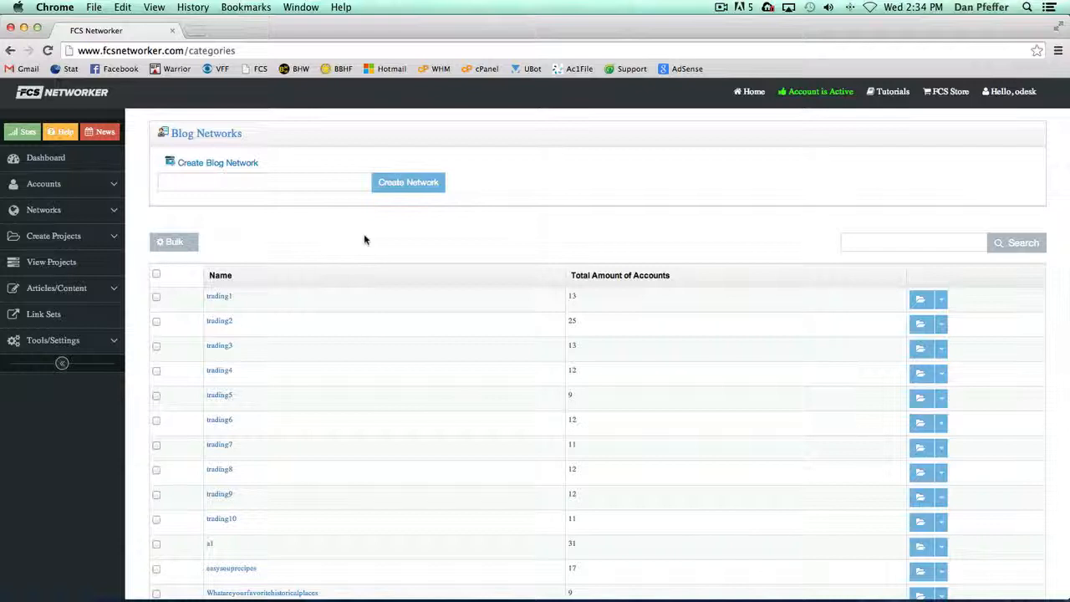
click(155, 296)
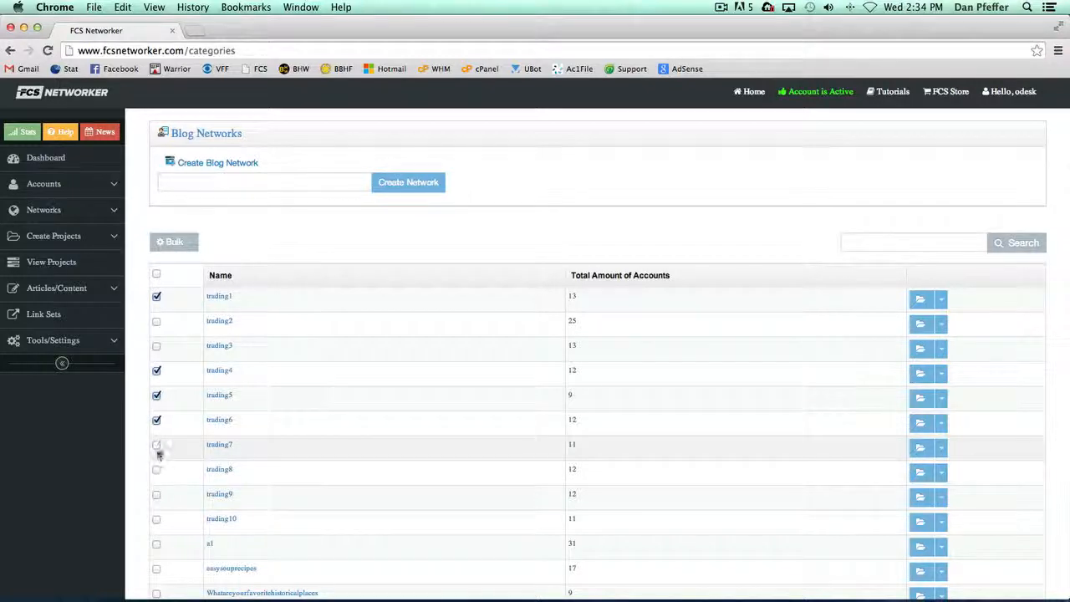
click(157, 445)
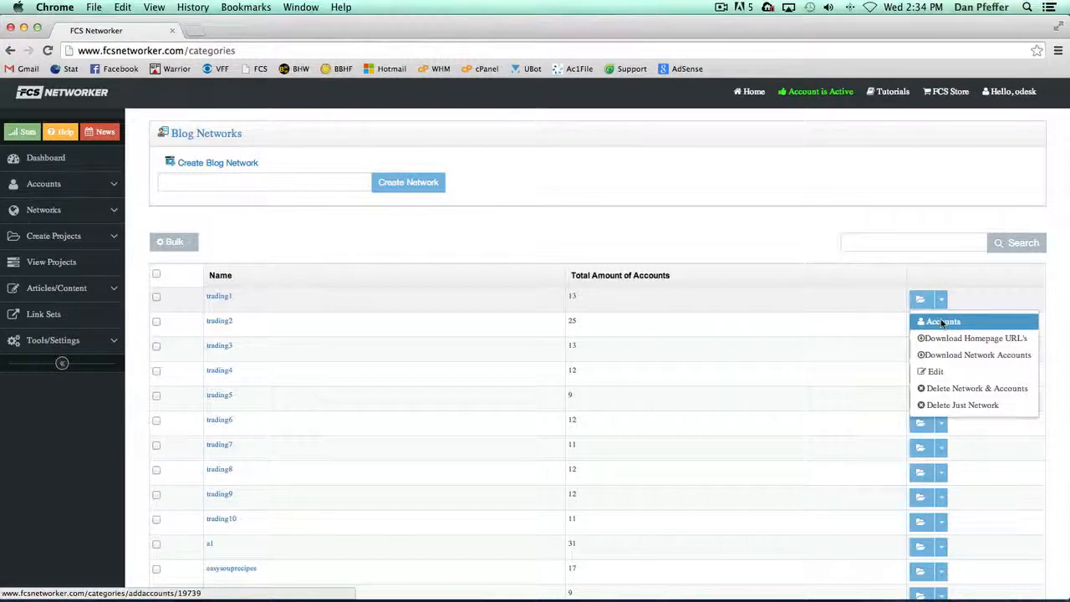
mouse_move(973, 338)
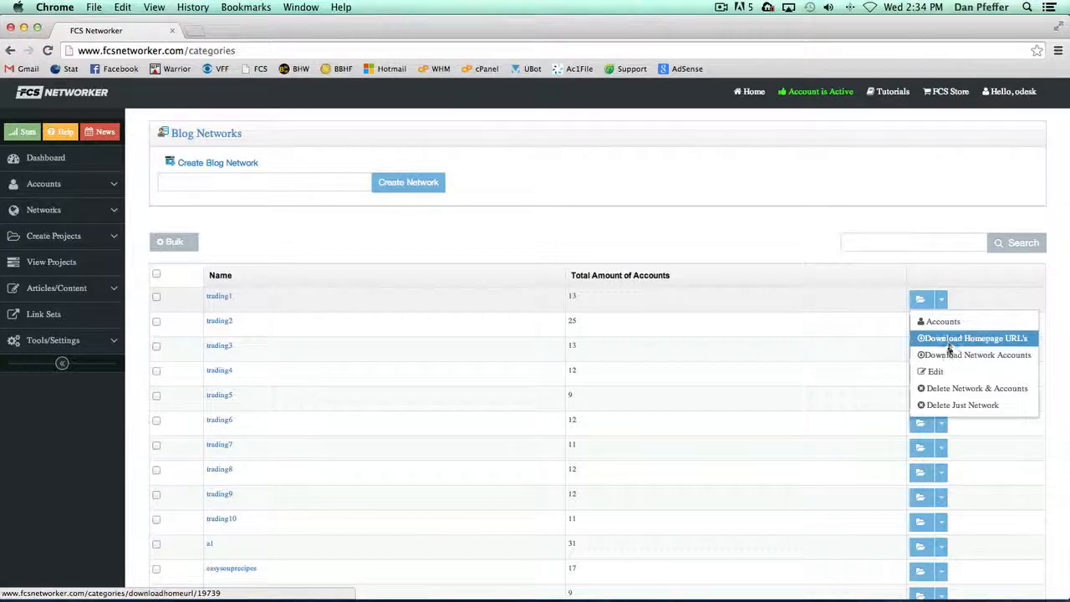
mouse_move(976, 354)
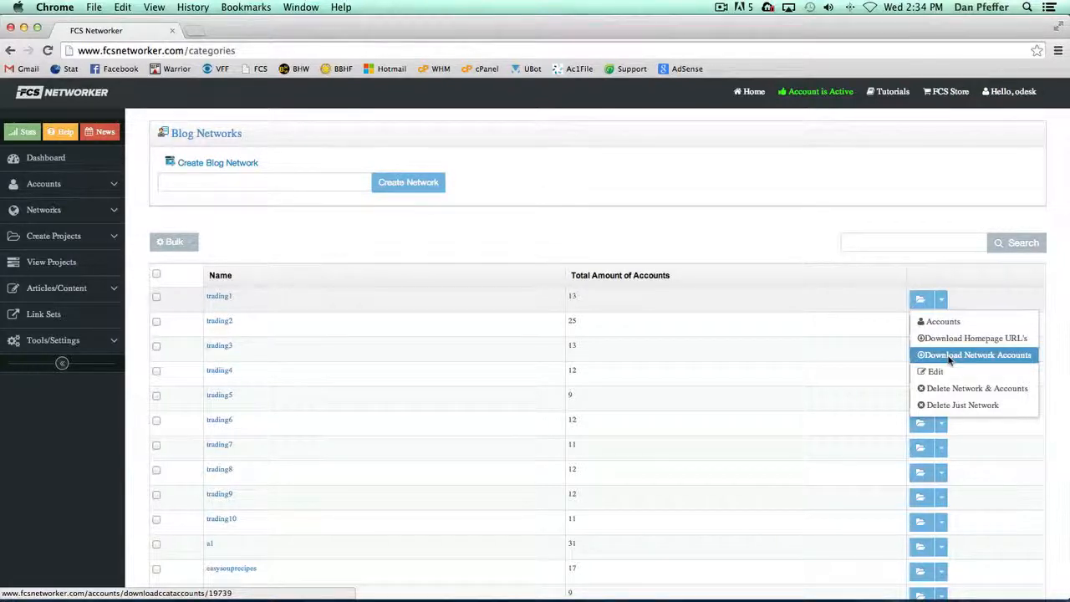
mouse_move(935, 371)
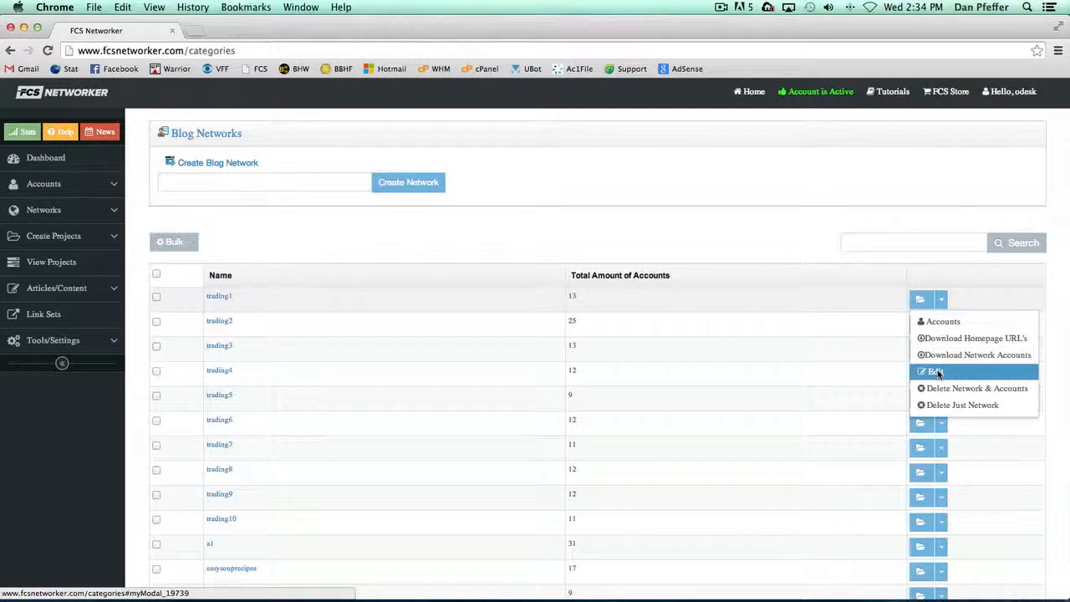
click(931, 371)
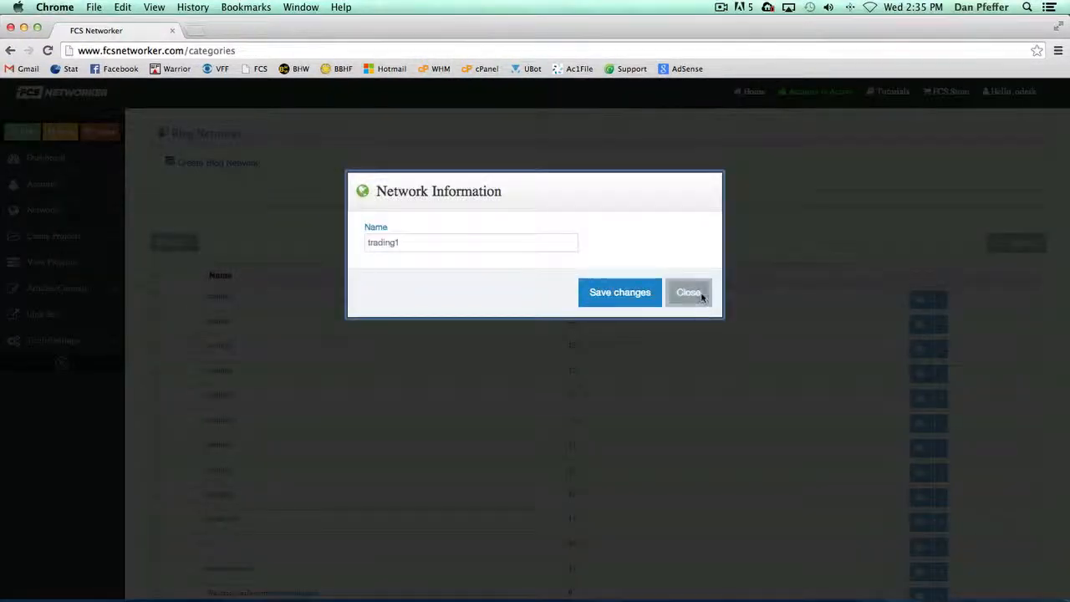
click(688, 291)
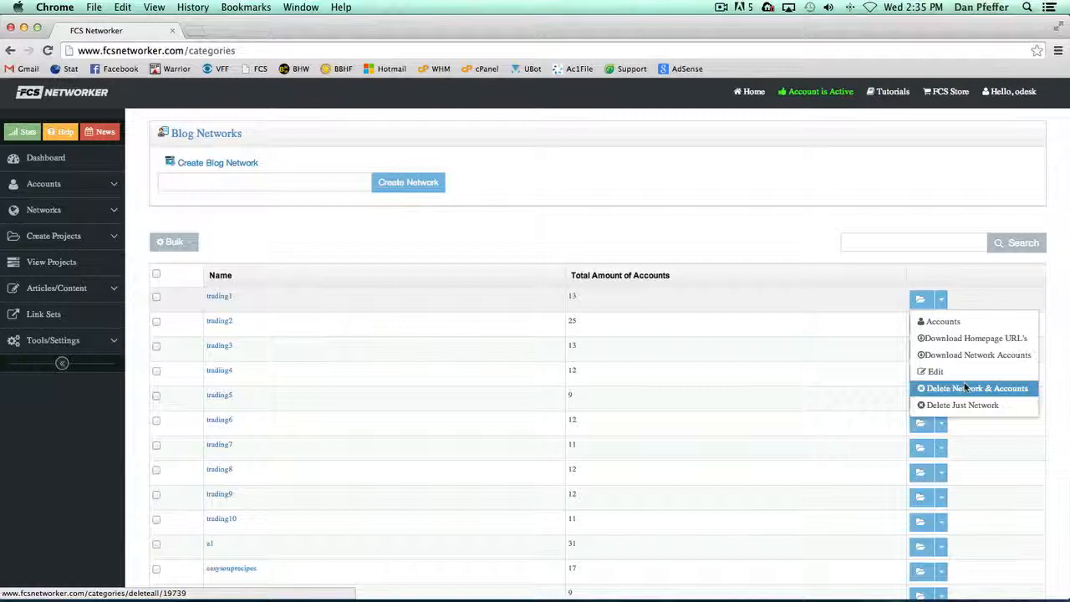
mouse_move(963, 404)
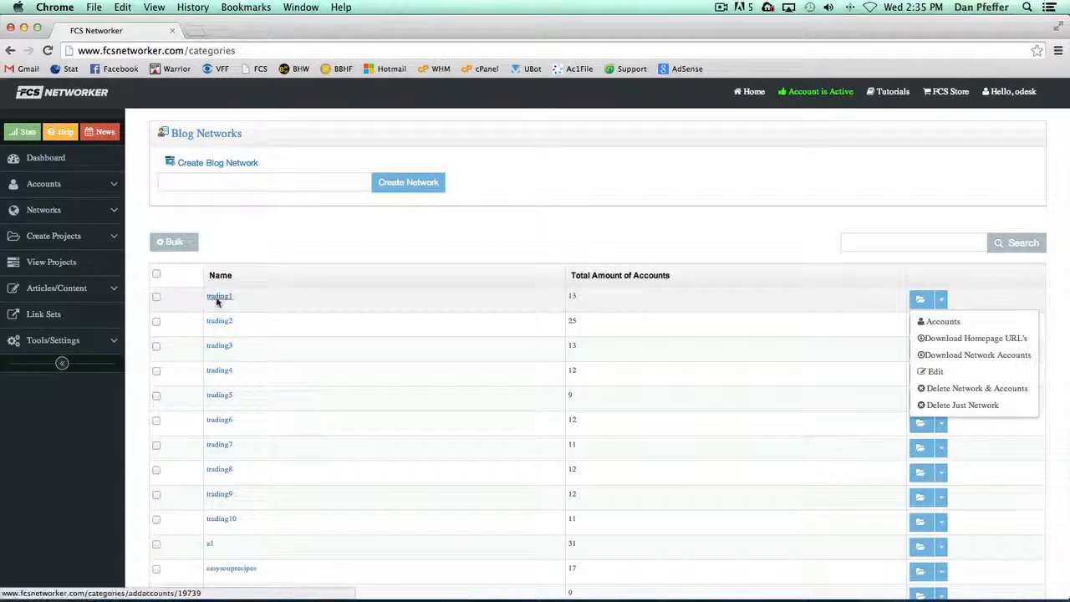
mouse_move(962, 404)
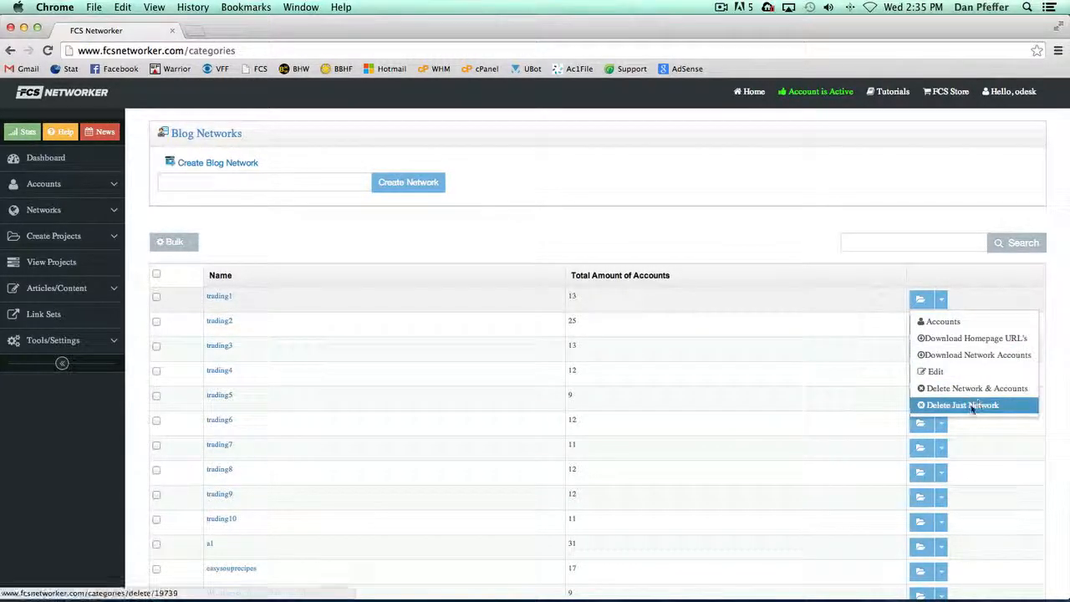
- Delete just the trading1 network, keeping its accounts, and confirm Yes
click(962, 405)
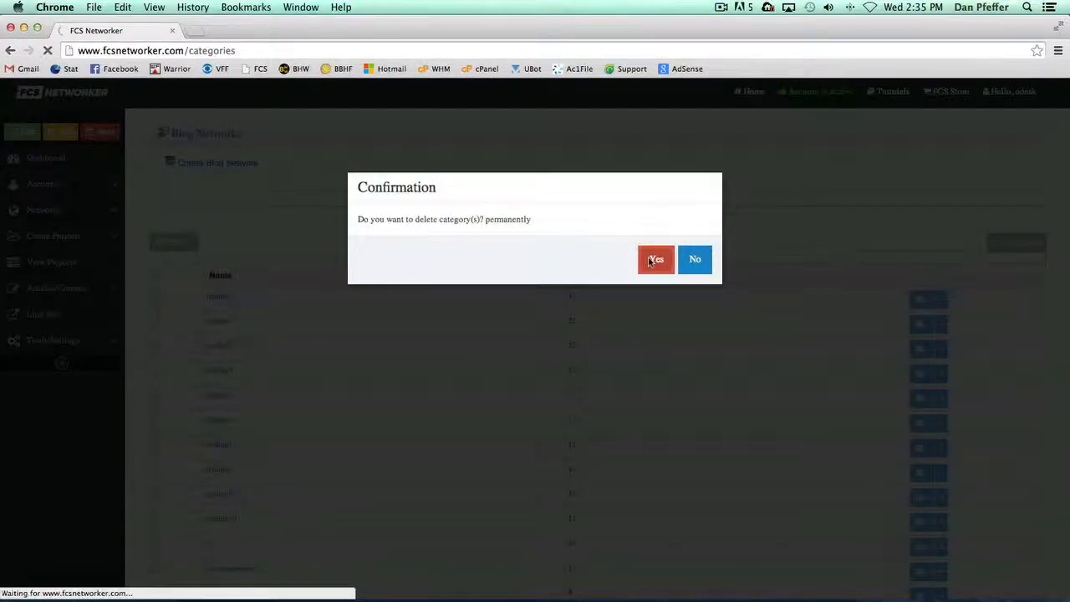
click(655, 259)
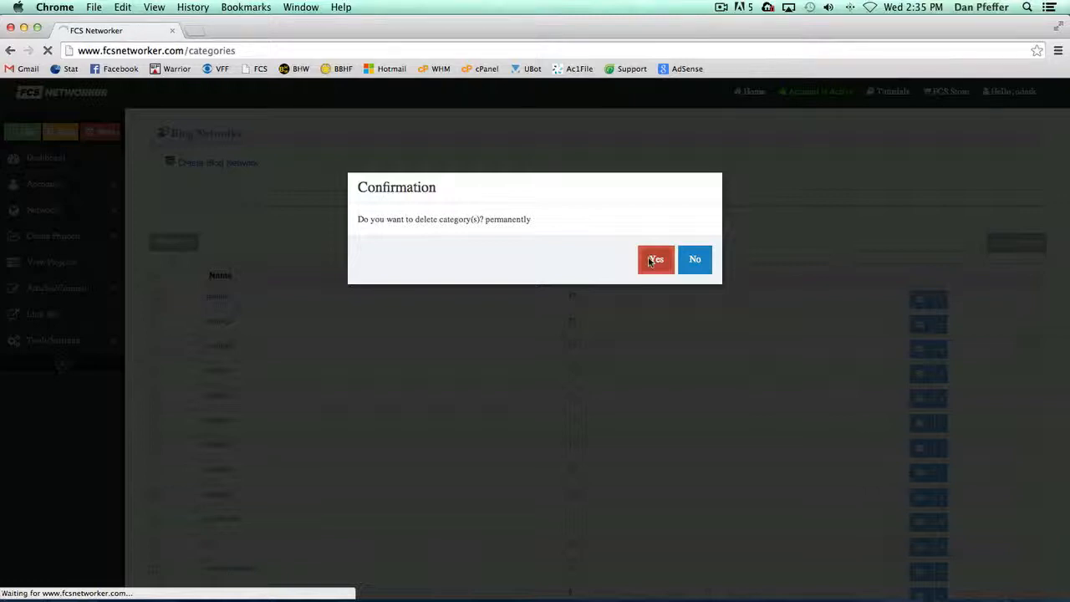
click(655, 259)
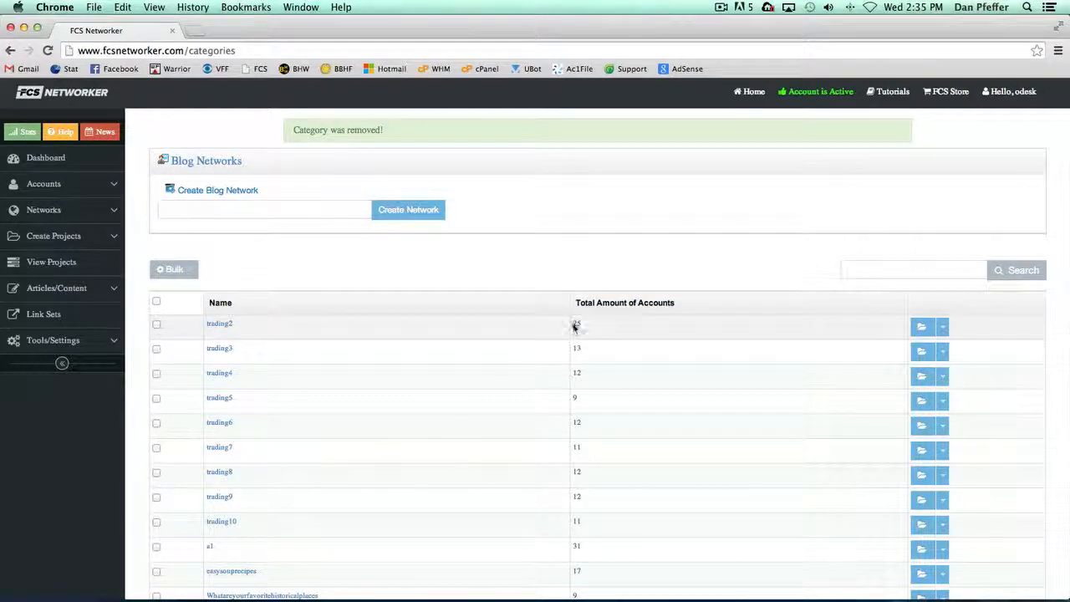
mouse_move(552, 267)
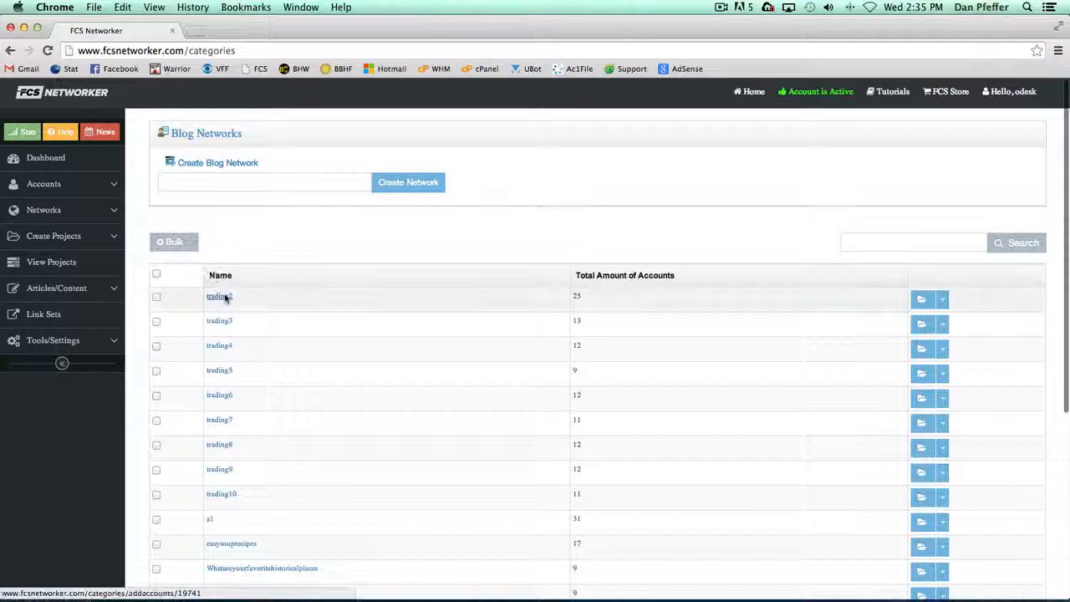
- Open trading2's Edit/View Network page and one account's action menu
click(218, 295)
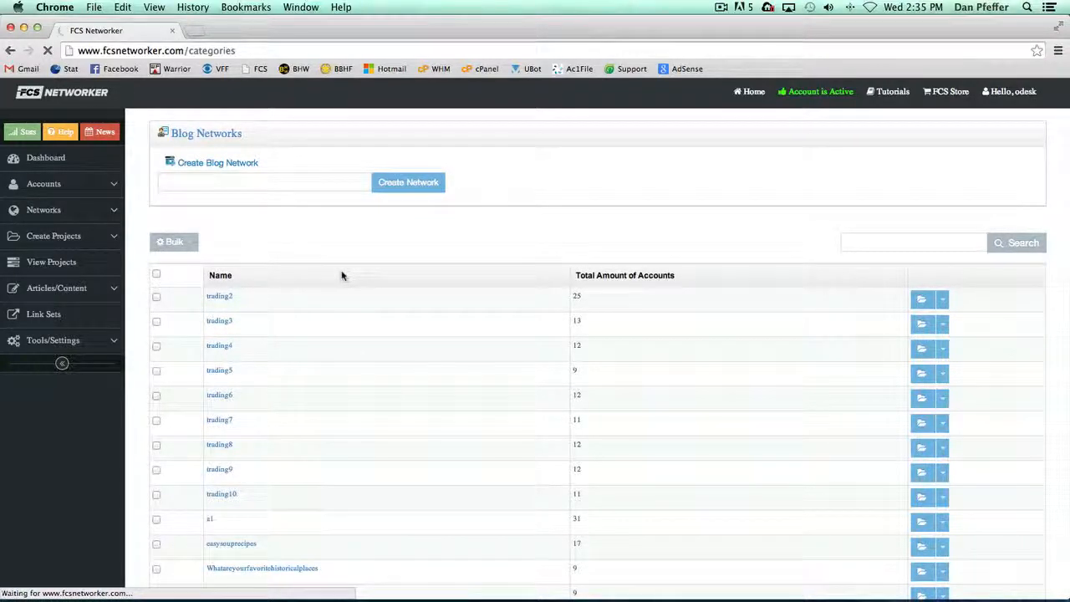
click(219, 294)
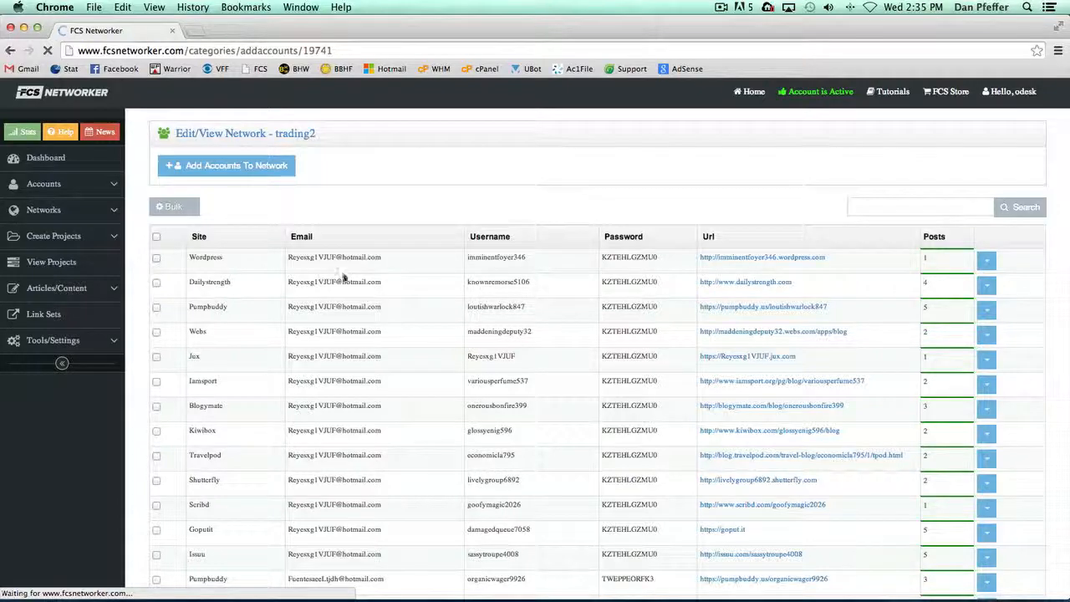
scroll(down, 3)
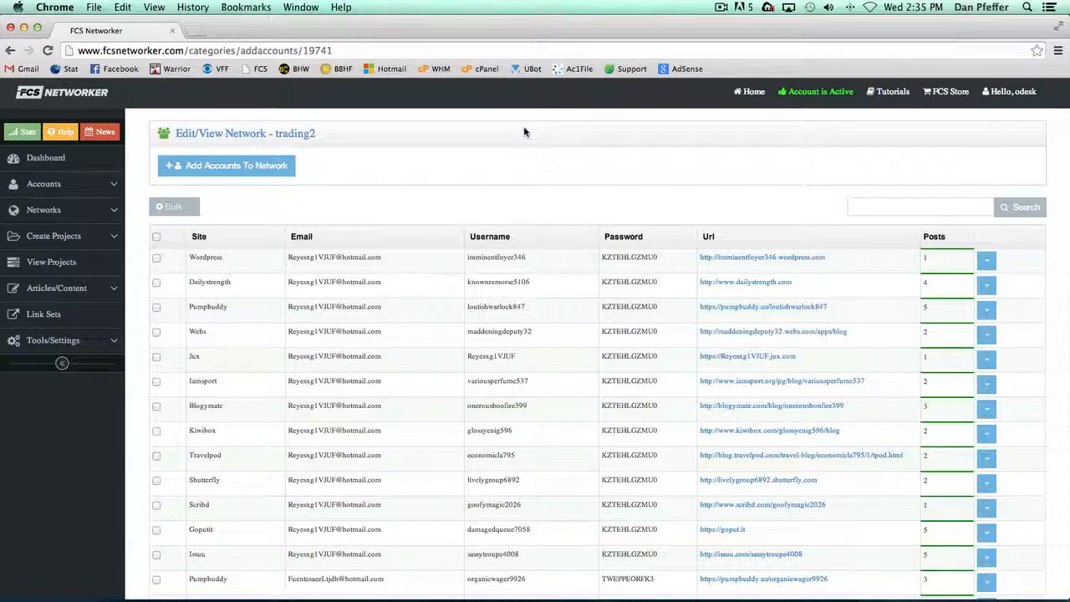
mouse_move(1018, 233)
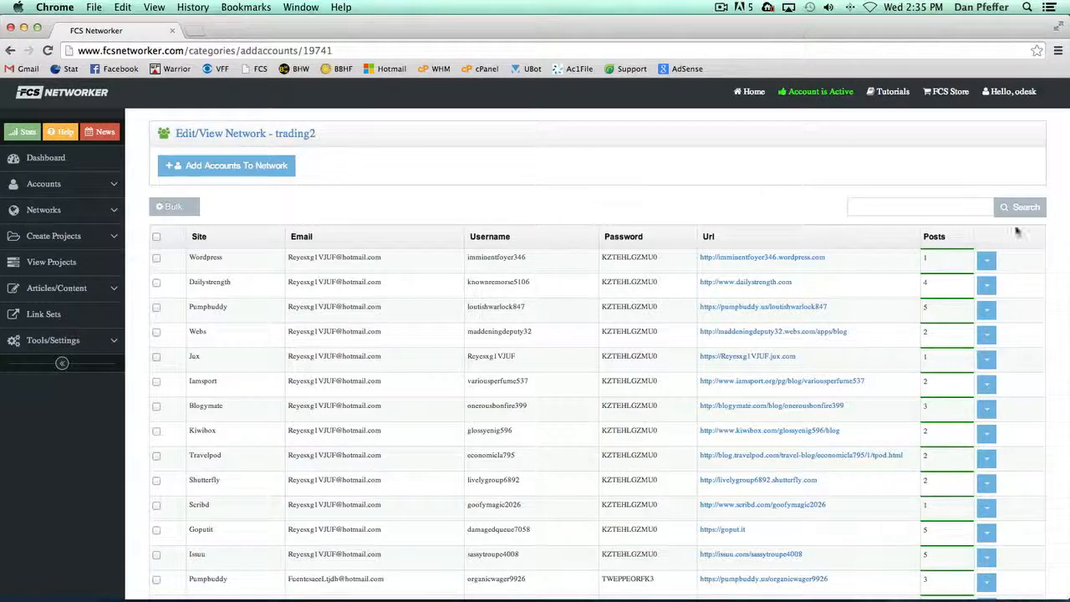
click(986, 259)
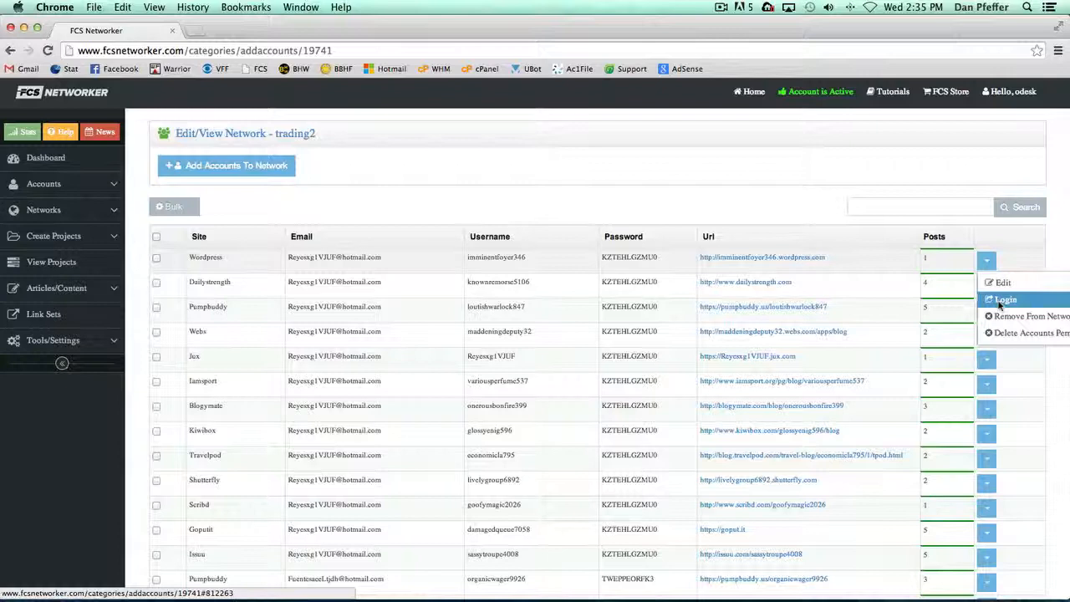
mouse_move(1022, 316)
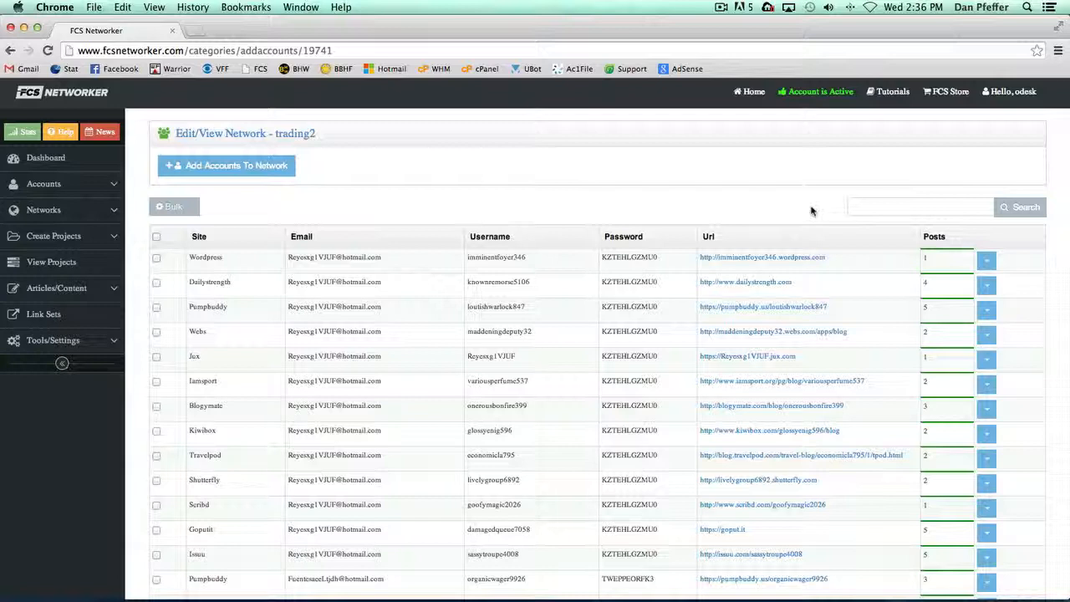
mouse_move(370, 187)
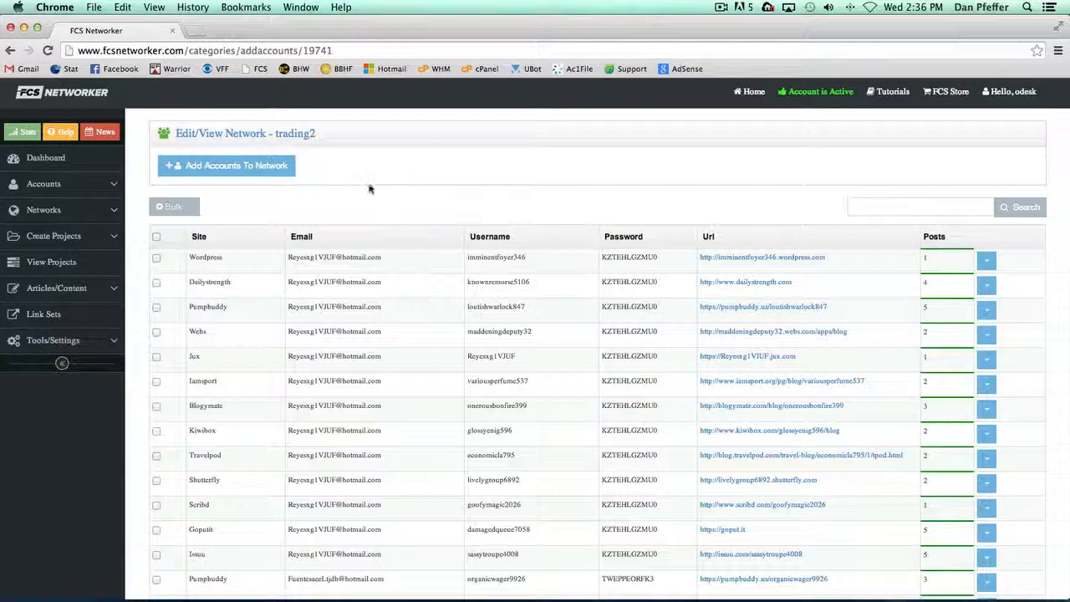
- Add accounts to trading2, filtering to the drone group and ticking more accounts
click(226, 166)
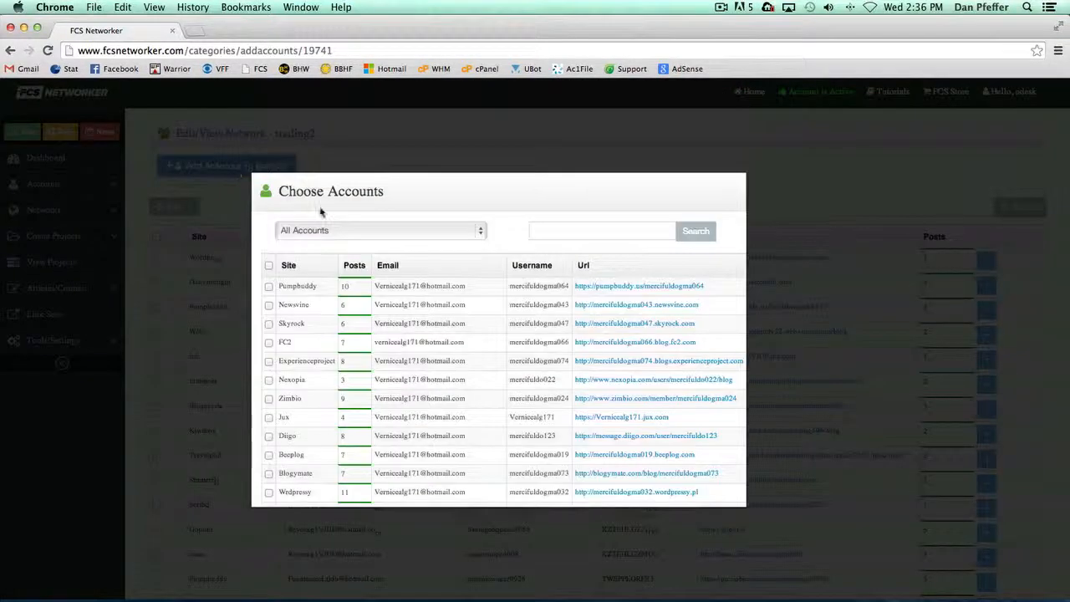
scroll(down, 3)
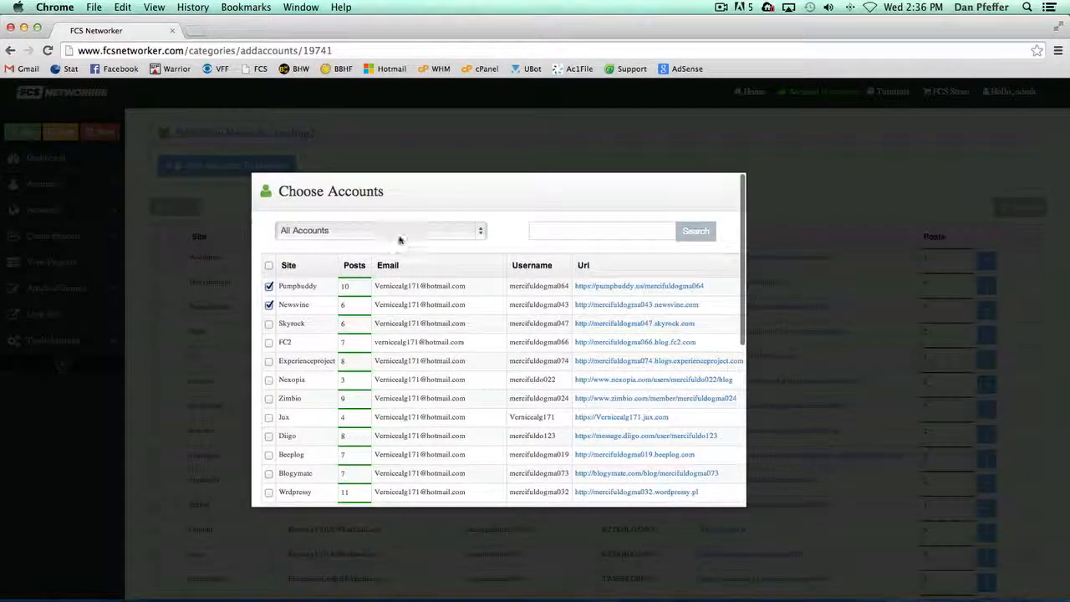
click(381, 230)
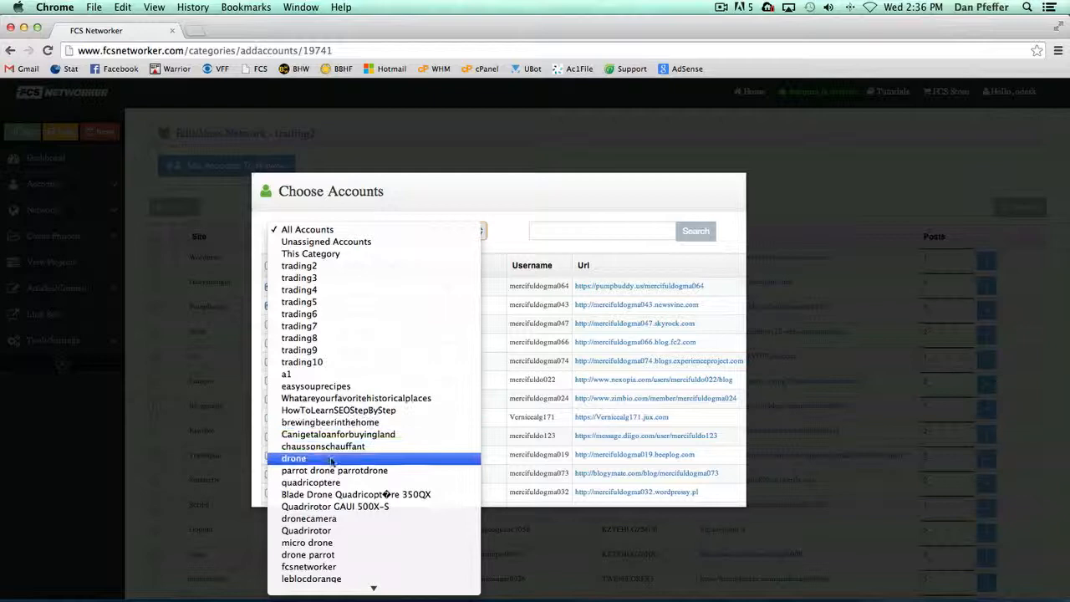
click(295, 458)
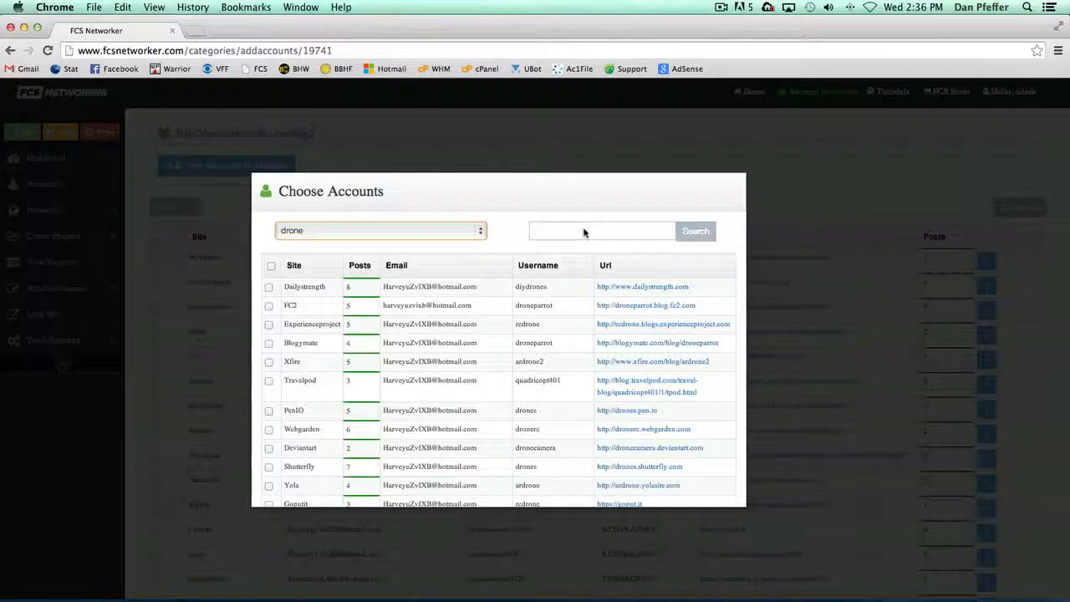
click(269, 325)
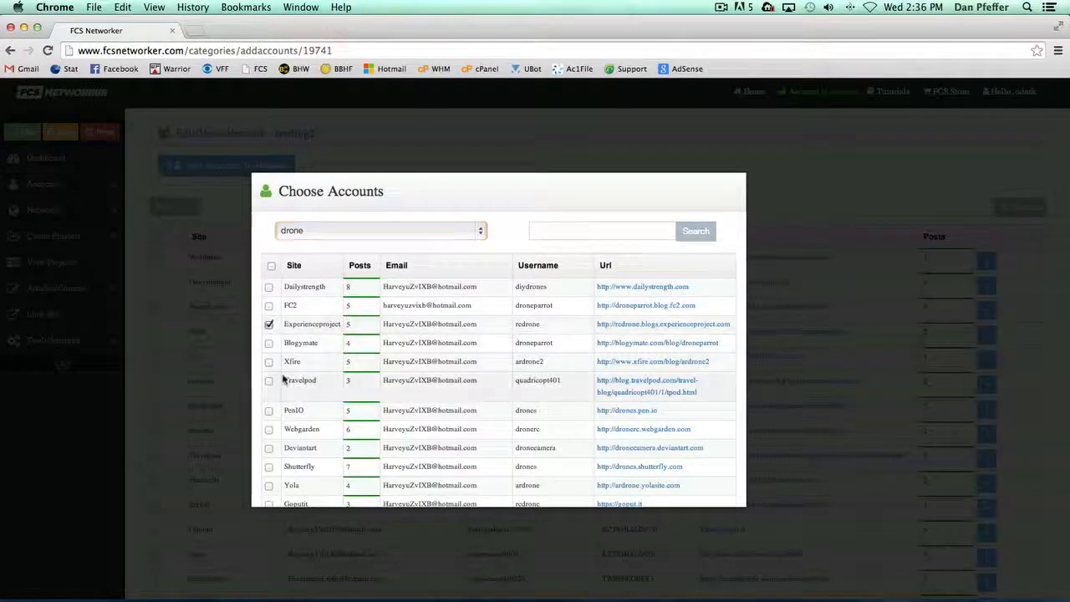
scroll(down, 3)
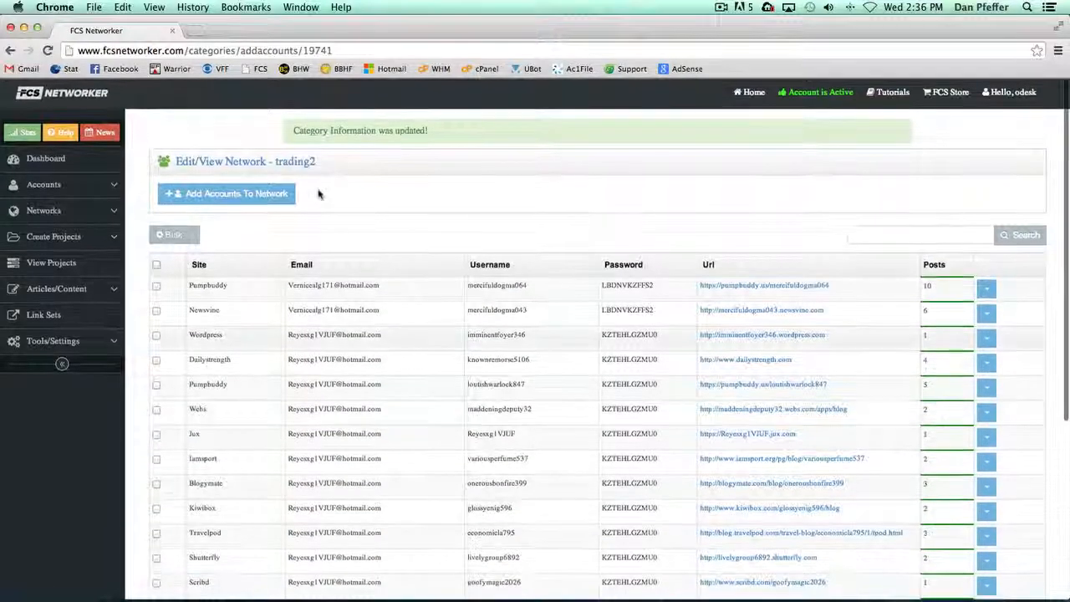
- Reopen the Choose Accounts dialog for trading2 and browse its filter options
click(225, 193)
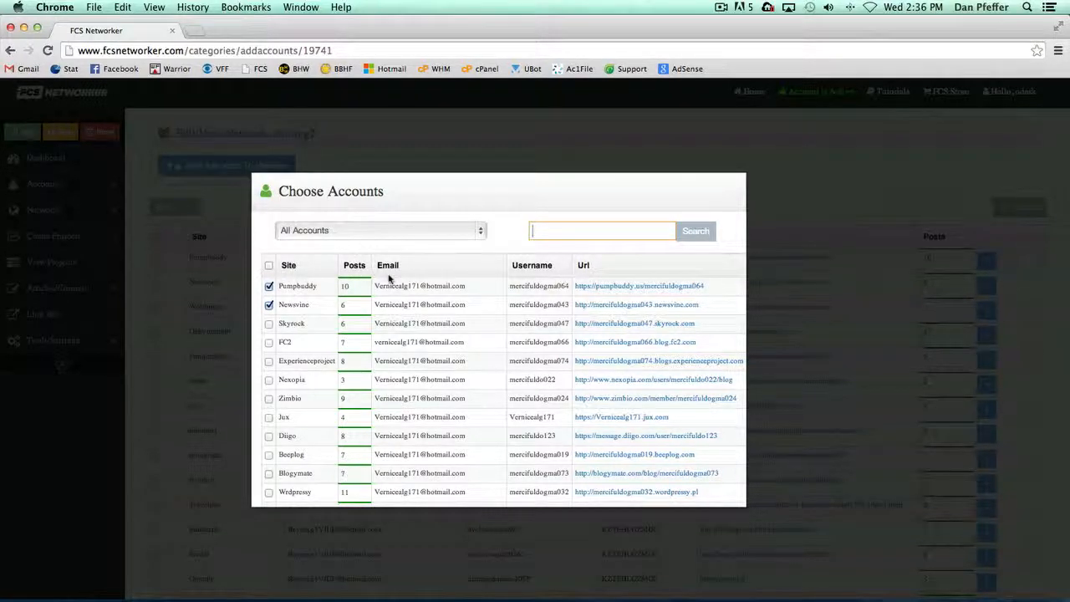
scroll(down, 3)
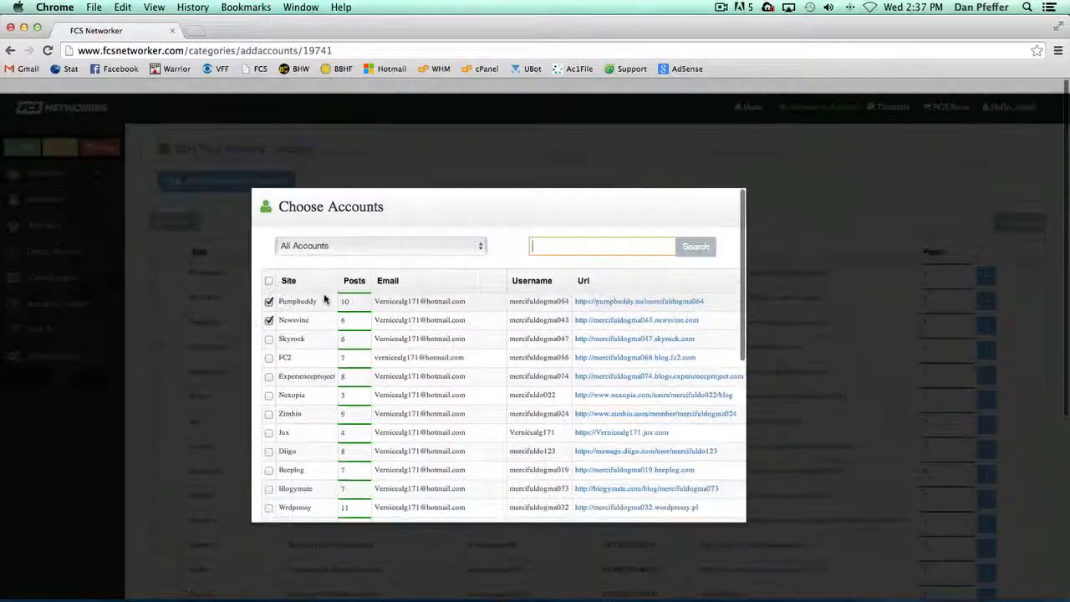
click(381, 244)
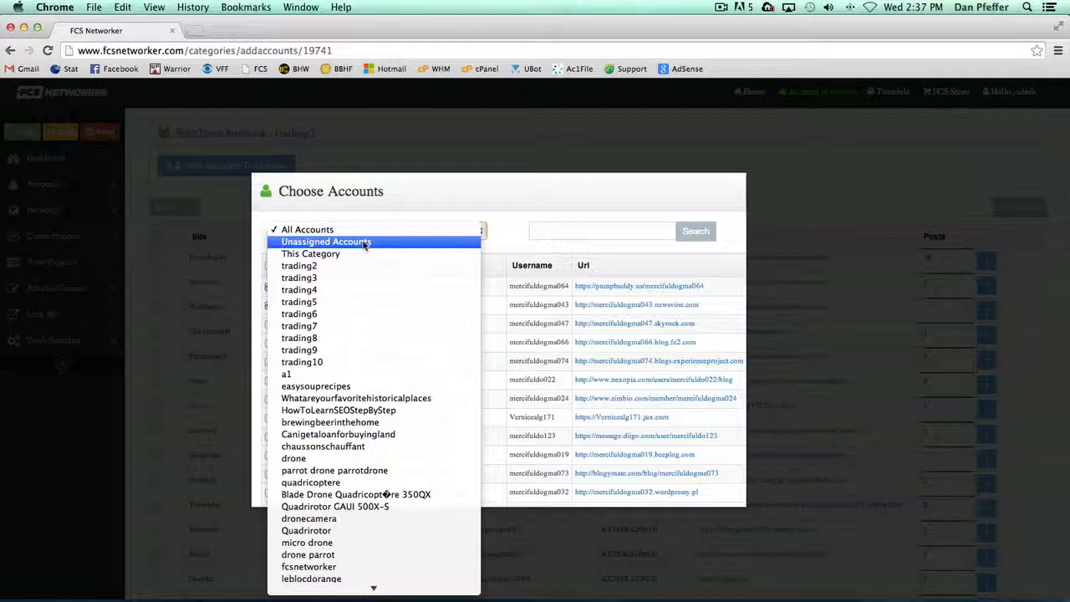
click(308, 229)
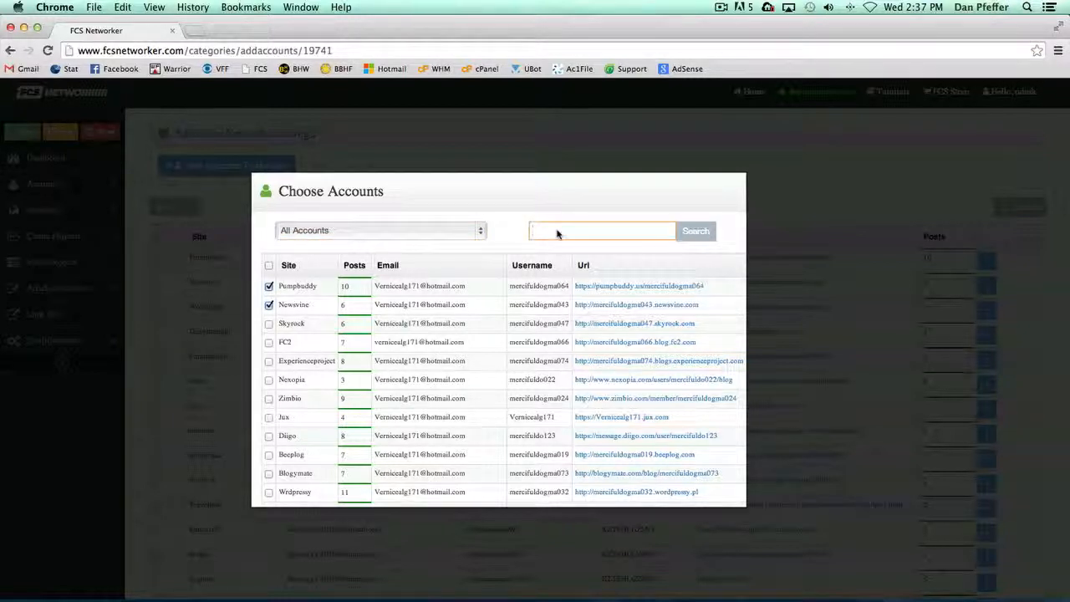
- Search the accounts for Tumblr, then close the chooser without adding anything
text(Tumblr)
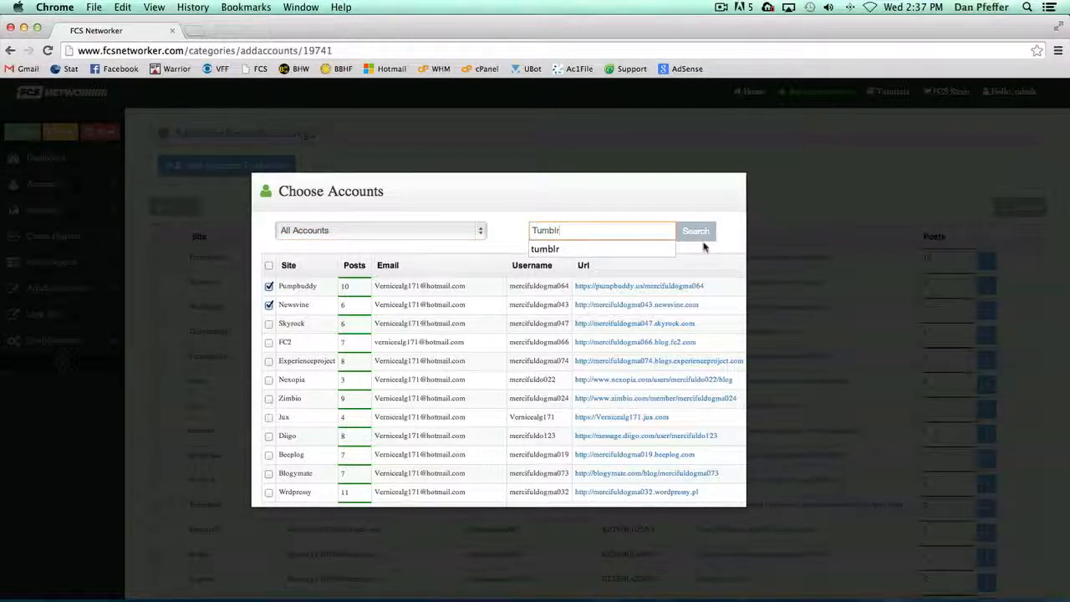
click(696, 231)
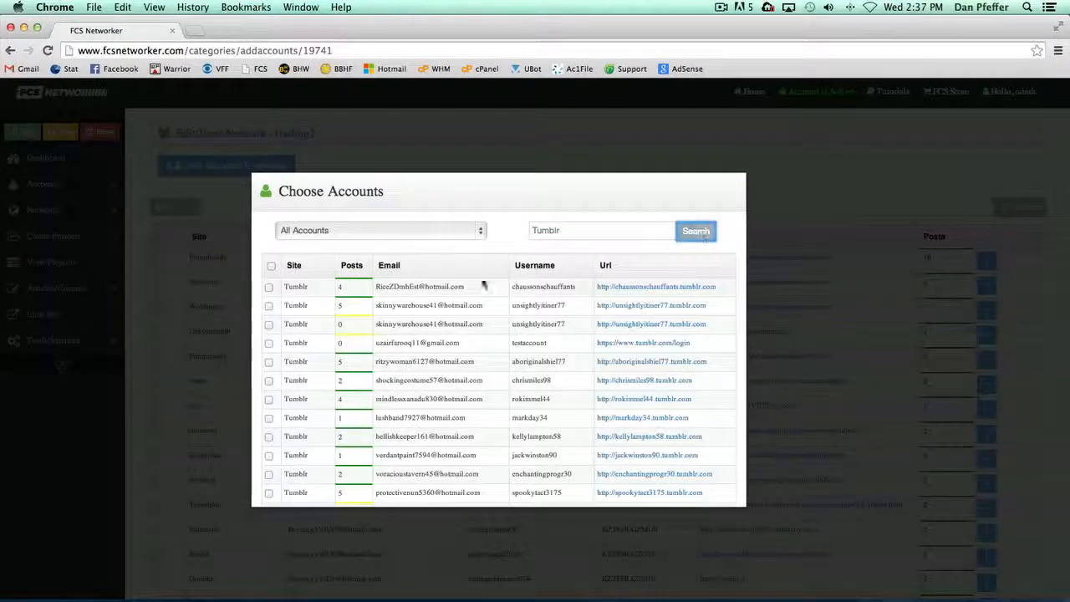
scroll(down, 3)
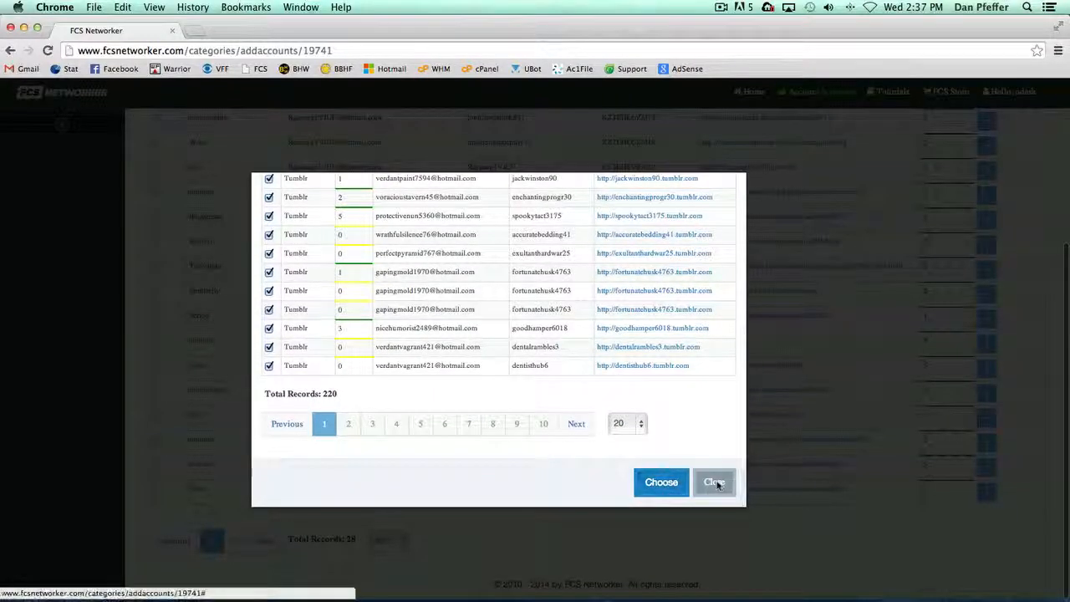
click(714, 482)
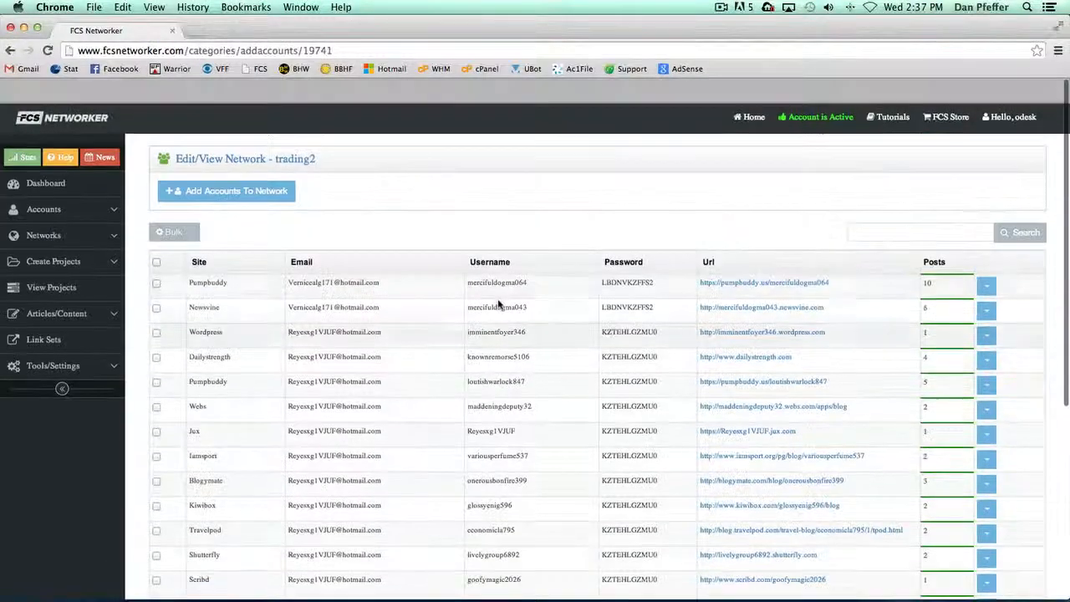
scroll(up, 3)
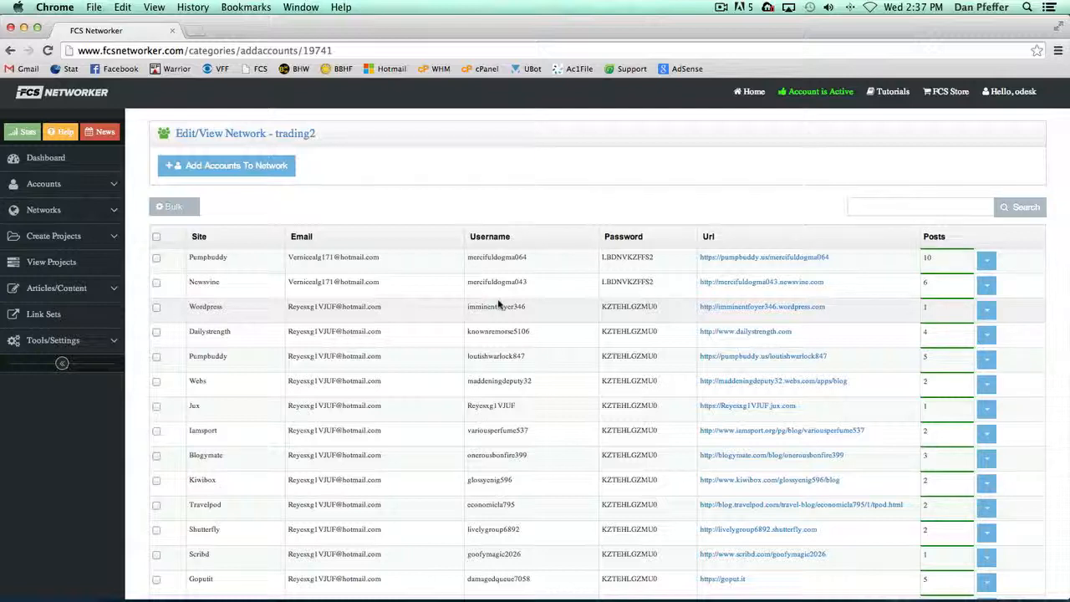
click(173, 207)
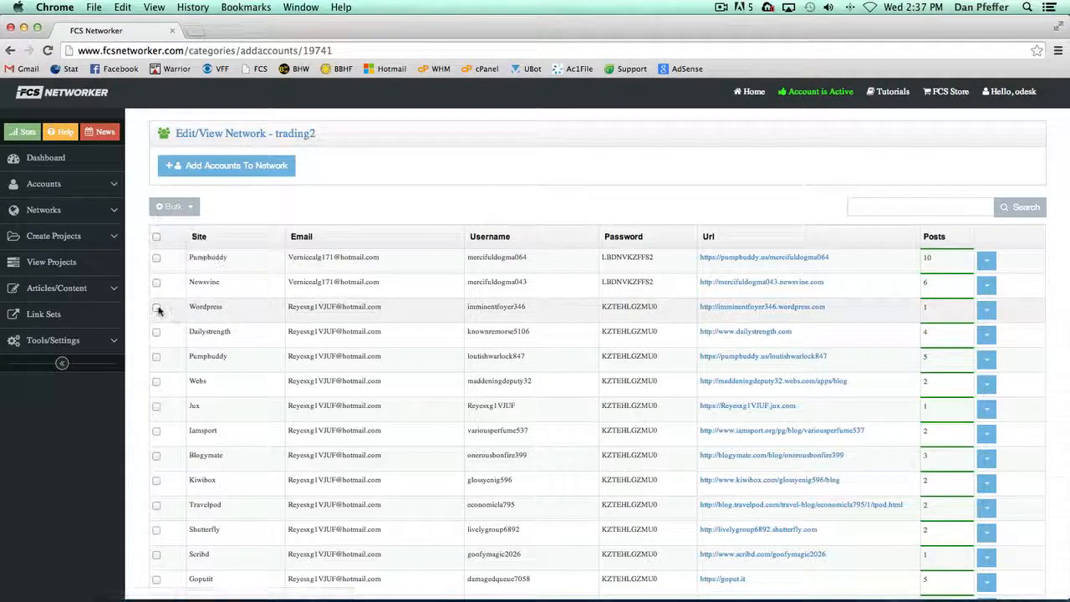
click(157, 308)
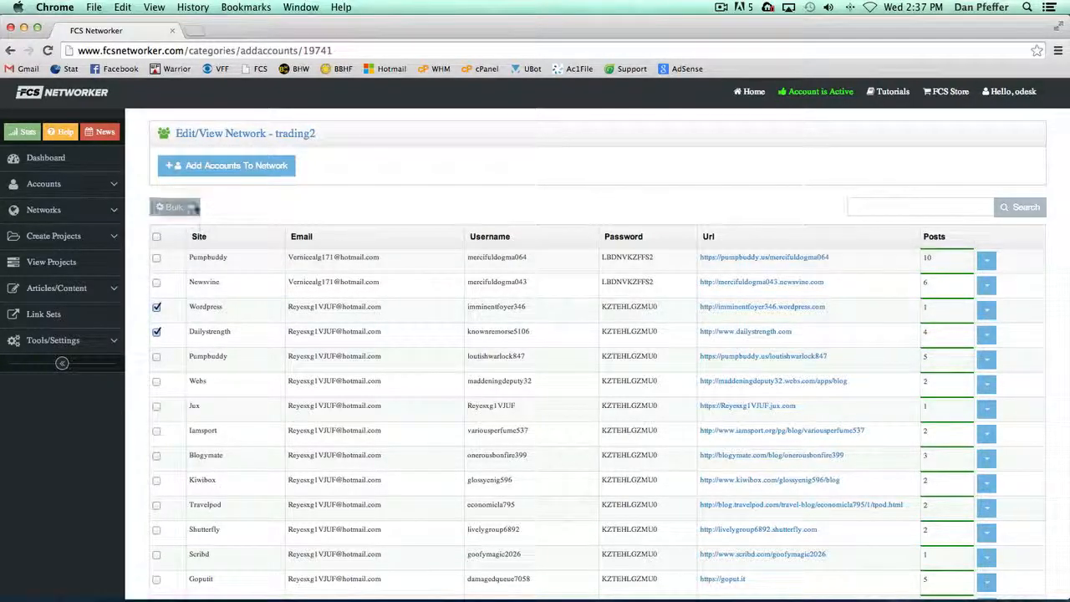
click(173, 207)
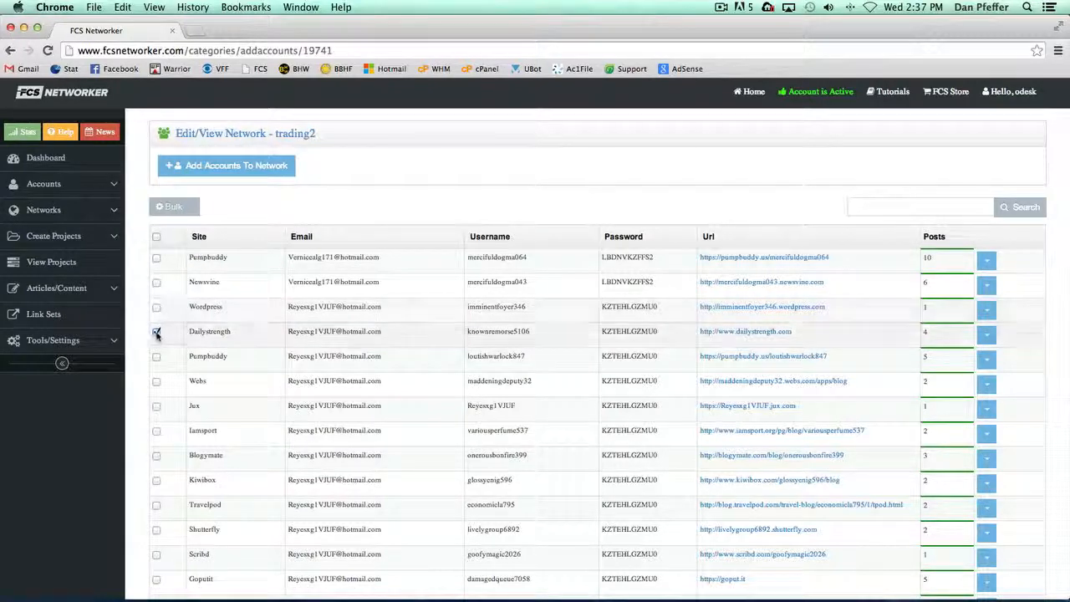
click(158, 331)
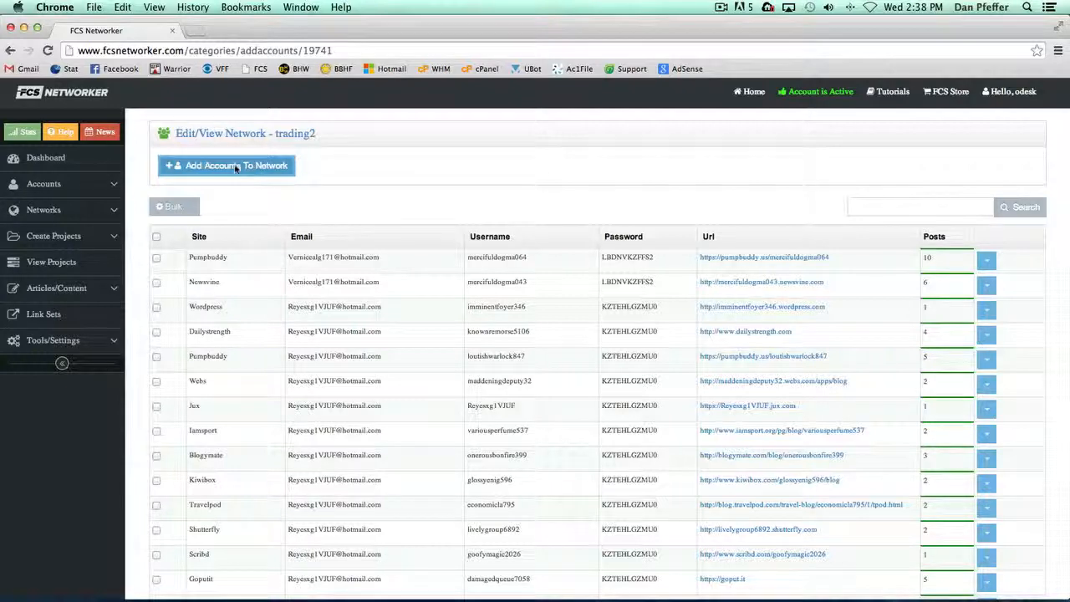
- In Choose Accounts, untick the Tumblr accounts and filter to this network's category
click(227, 166)
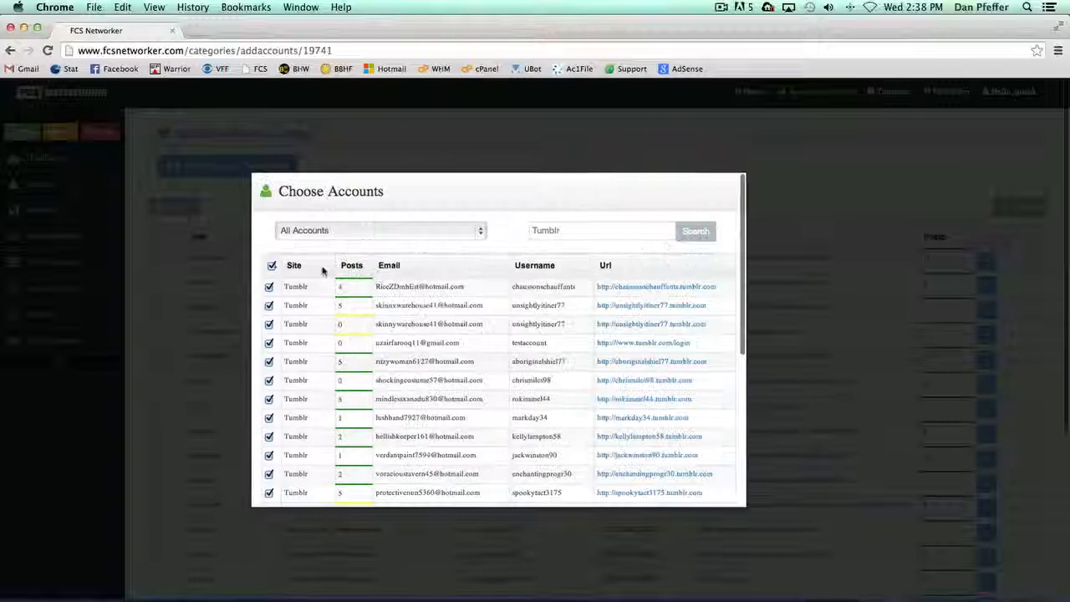
click(271, 264)
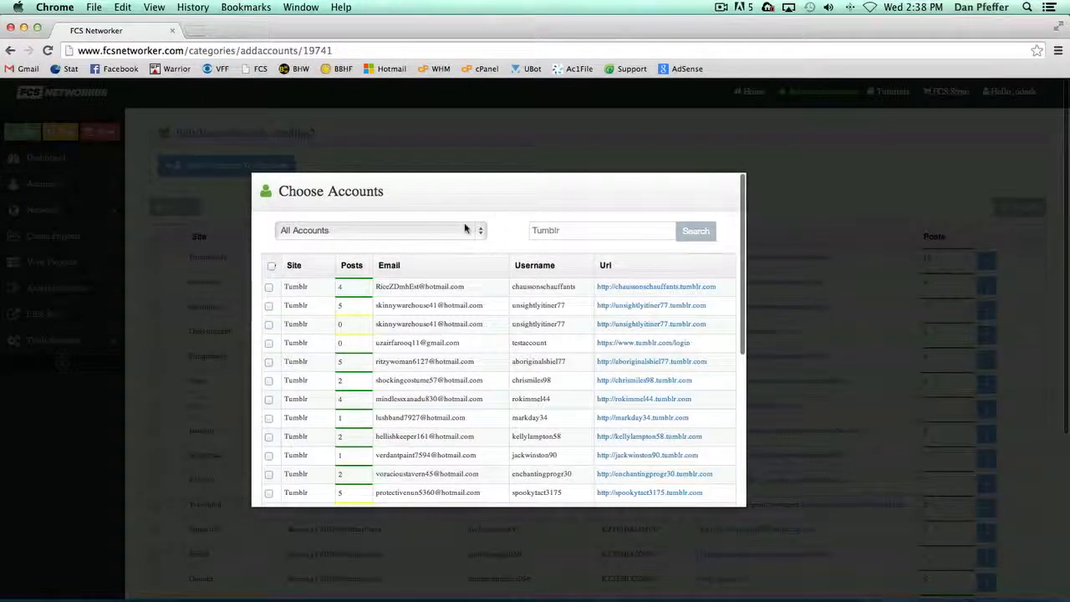
click(381, 231)
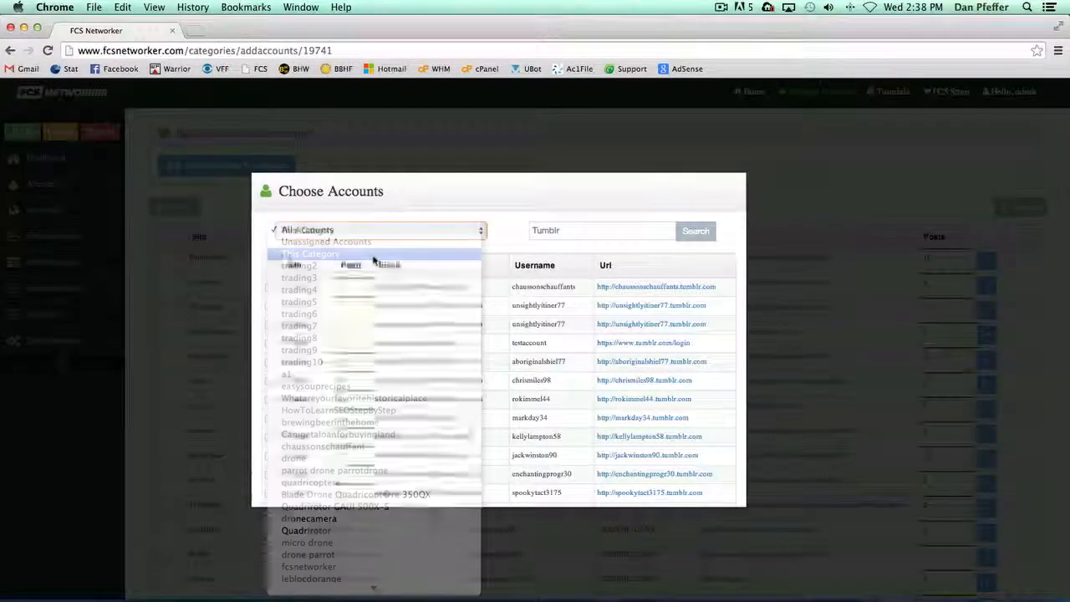
click(311, 254)
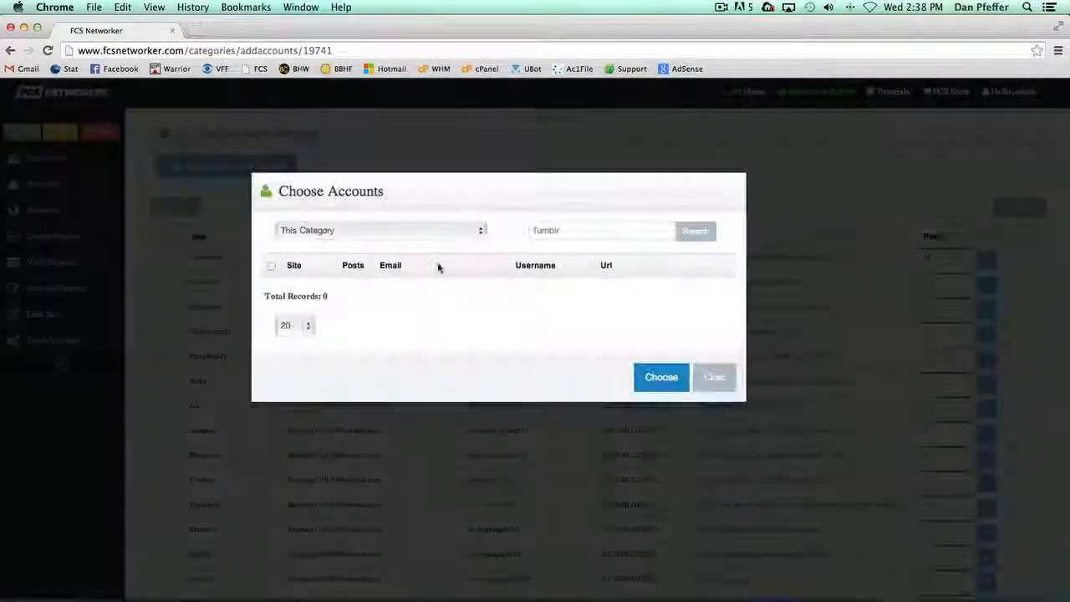
- Untick Pressbuddy and Newsvine and apply, so trading2's list starts with Wordpress
click(602, 230)
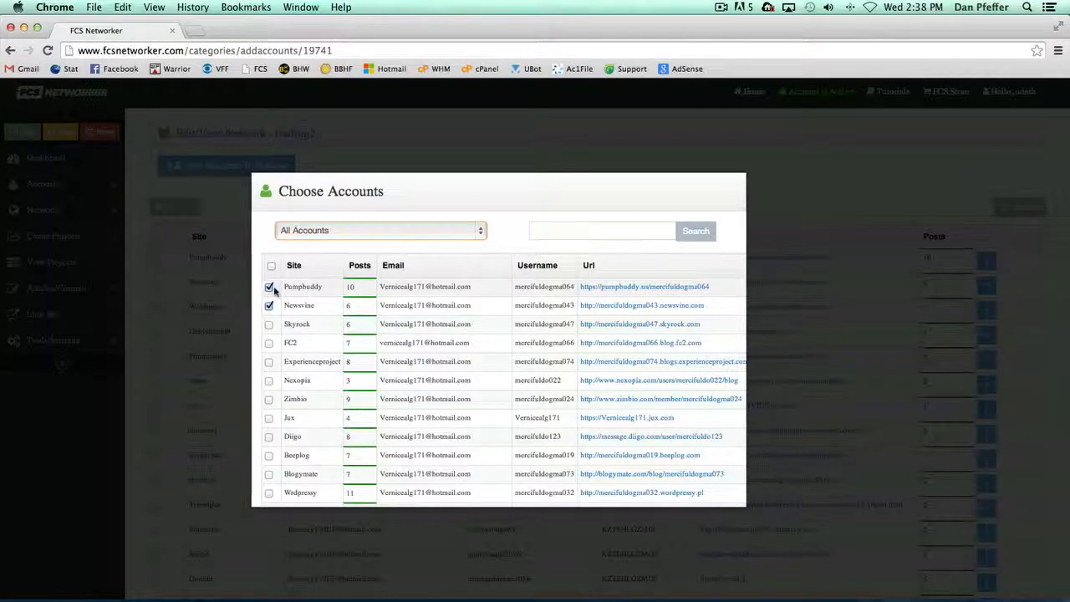
scroll(down, 3)
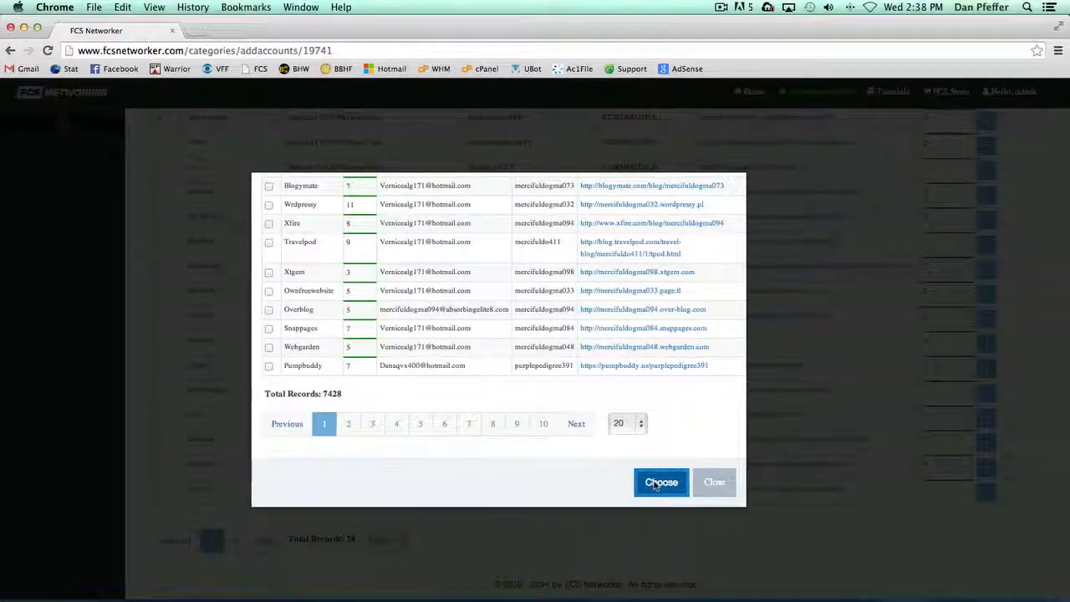
click(661, 481)
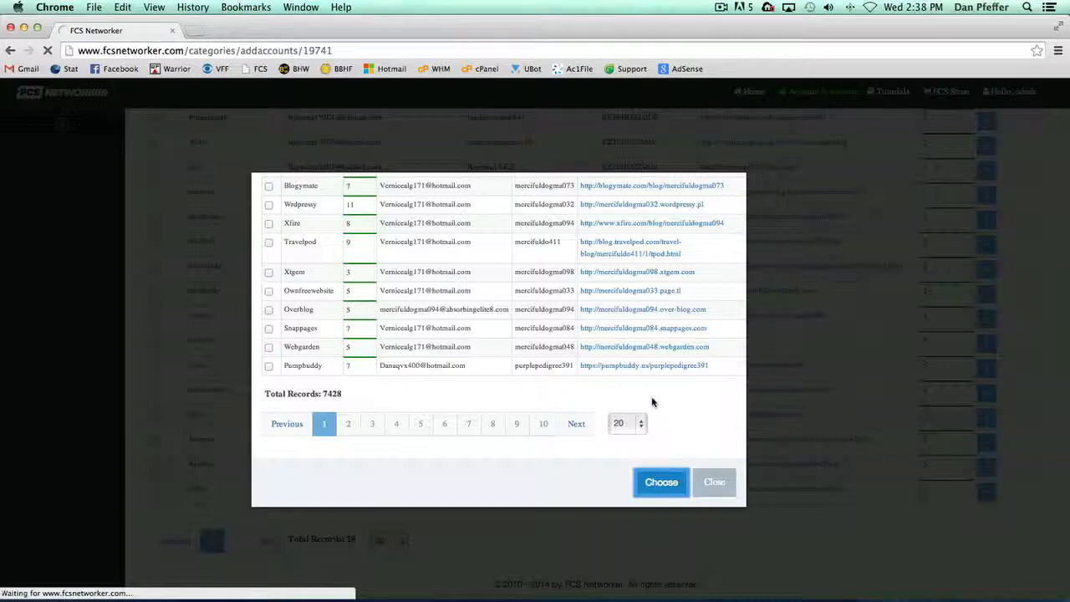
click(660, 482)
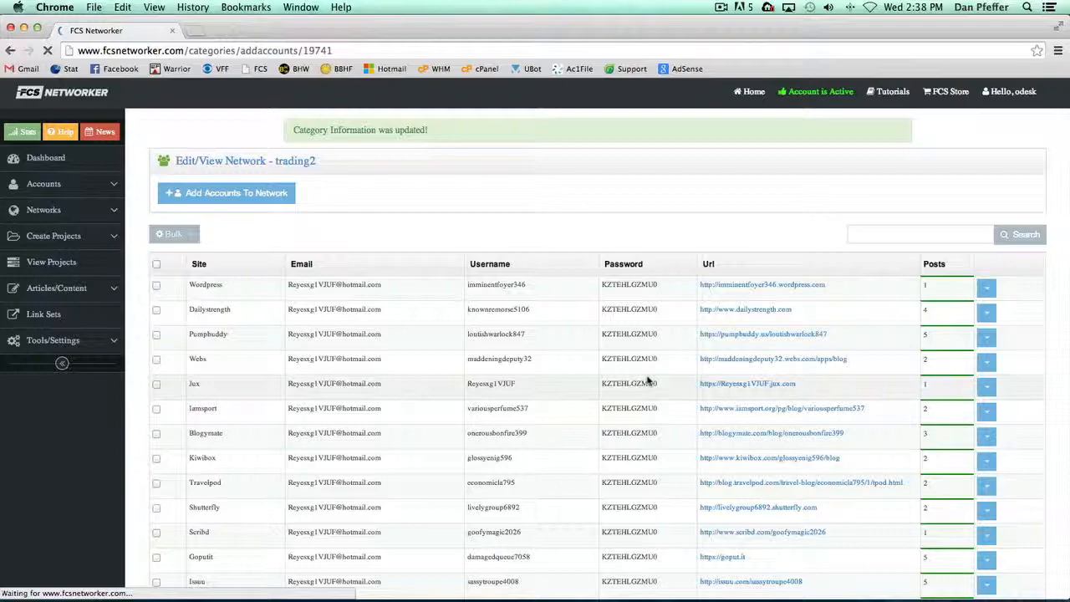
scroll(down, 3)
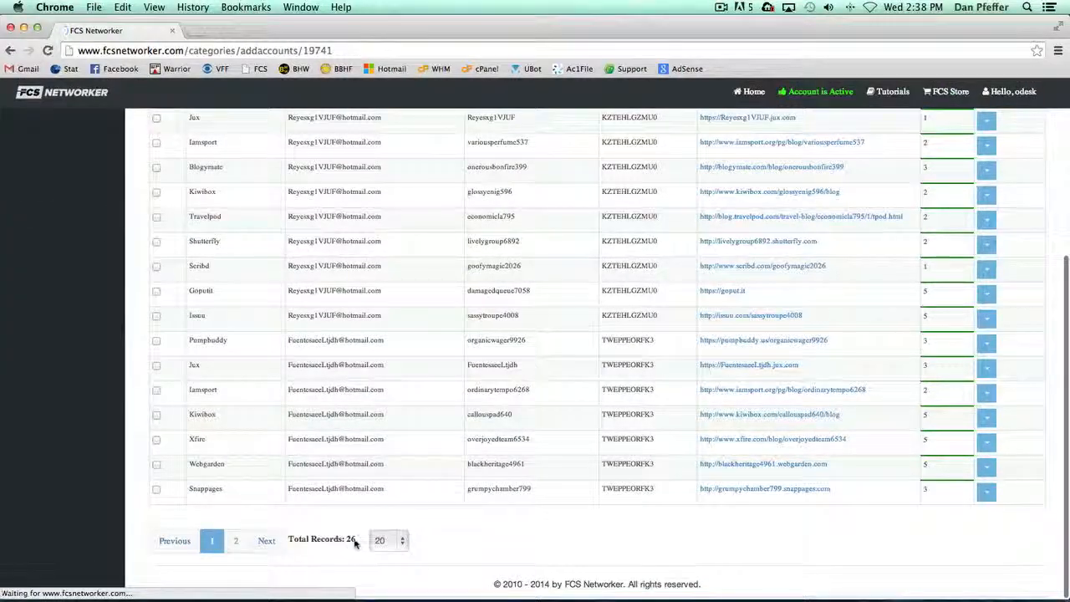
scroll(up, 3)
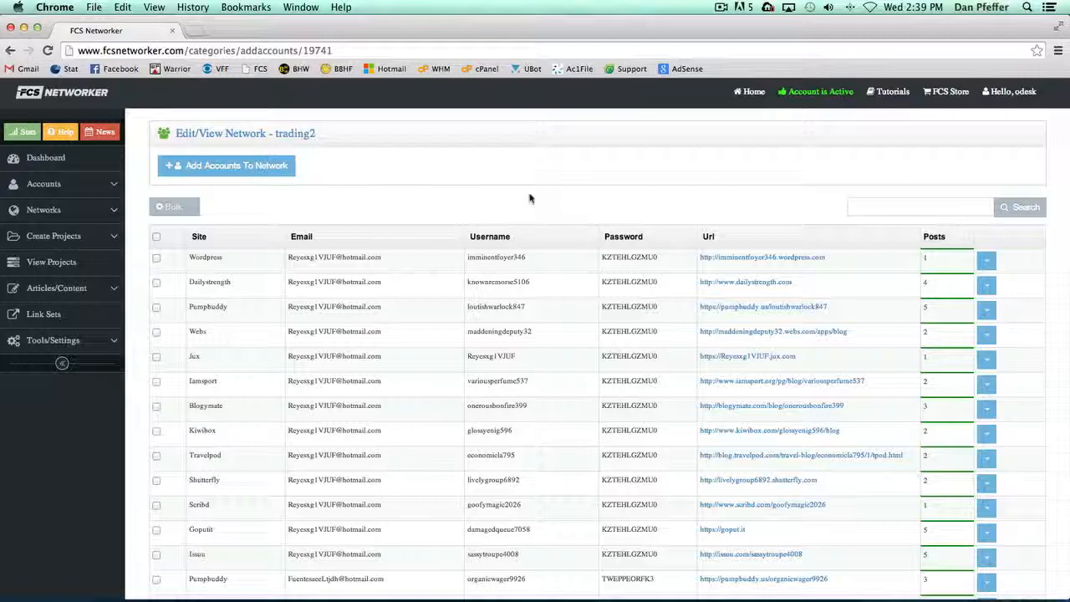
mouse_move(660, 140)
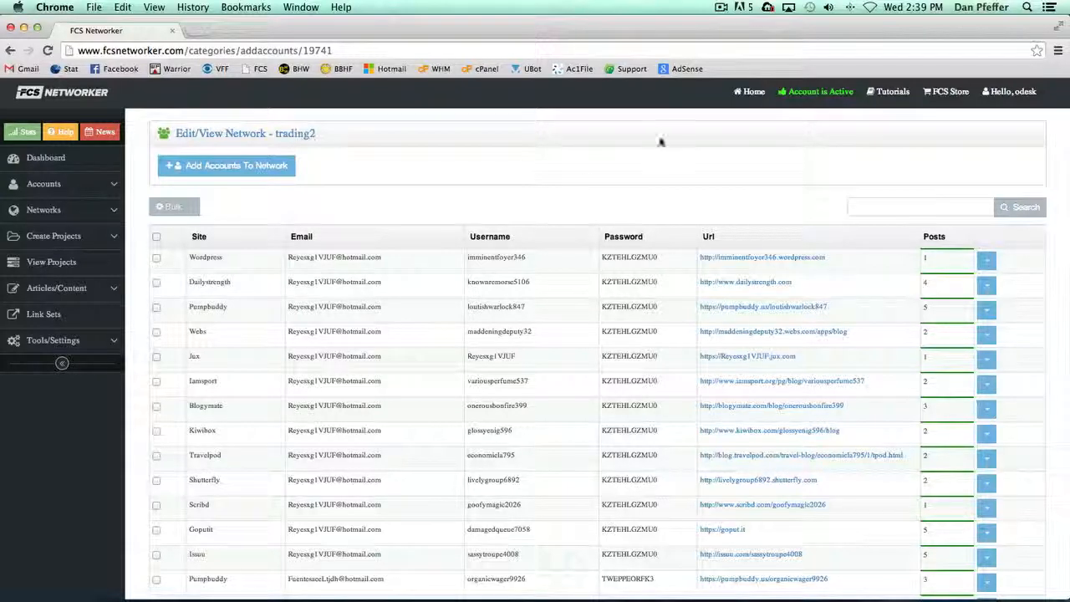